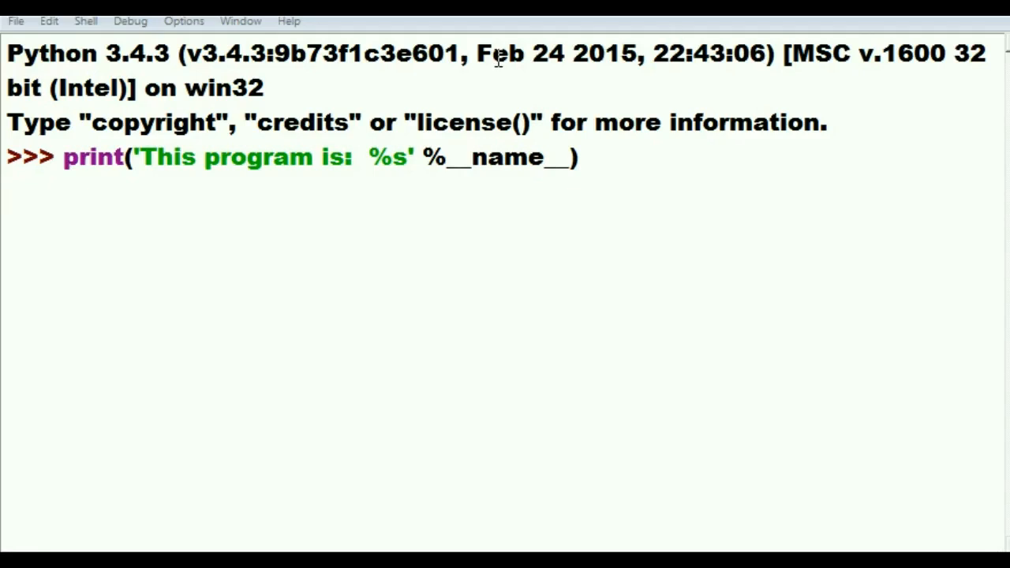
mouse_move(67, 157)
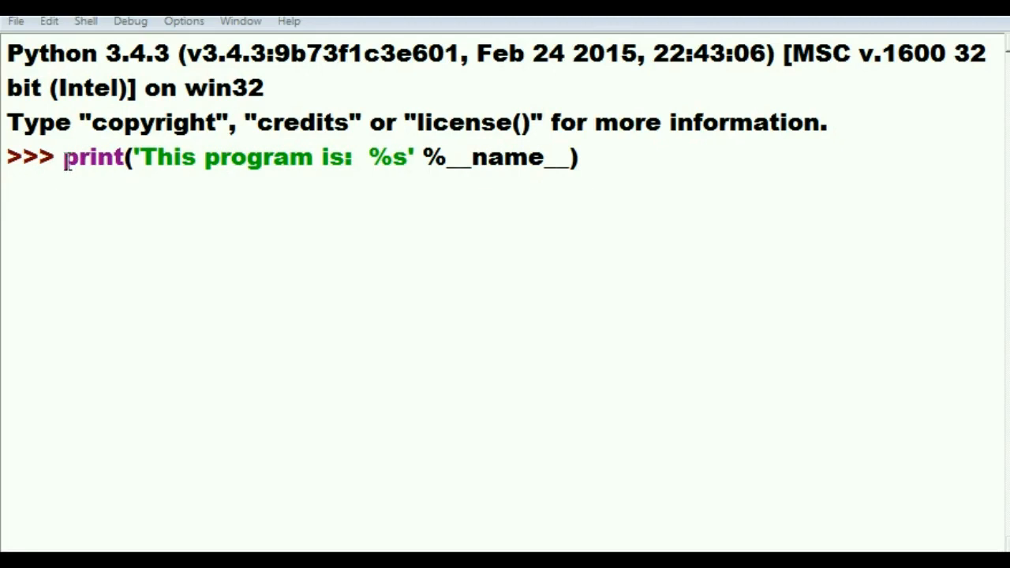
Step: Compose print('This program is: %s' %__name__) at the shell prompt, with the __name__ variable filled in
double_click(93, 158)
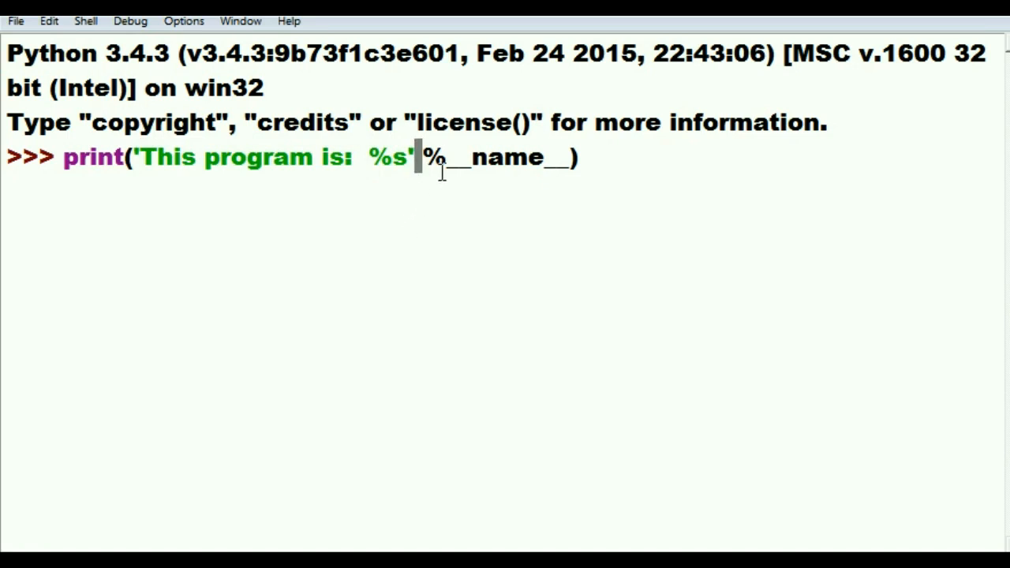
double_click(432, 157)
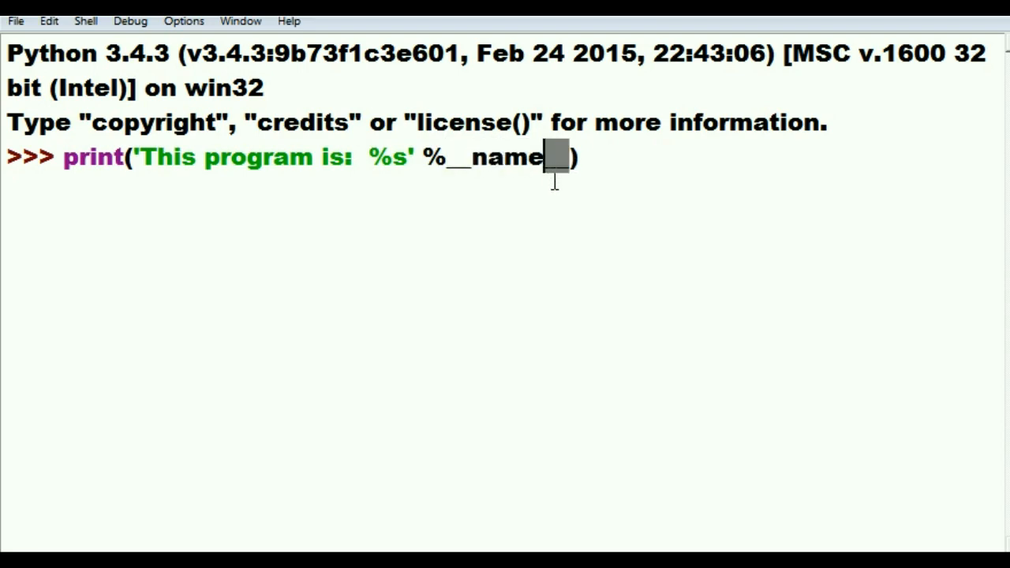
type("__")
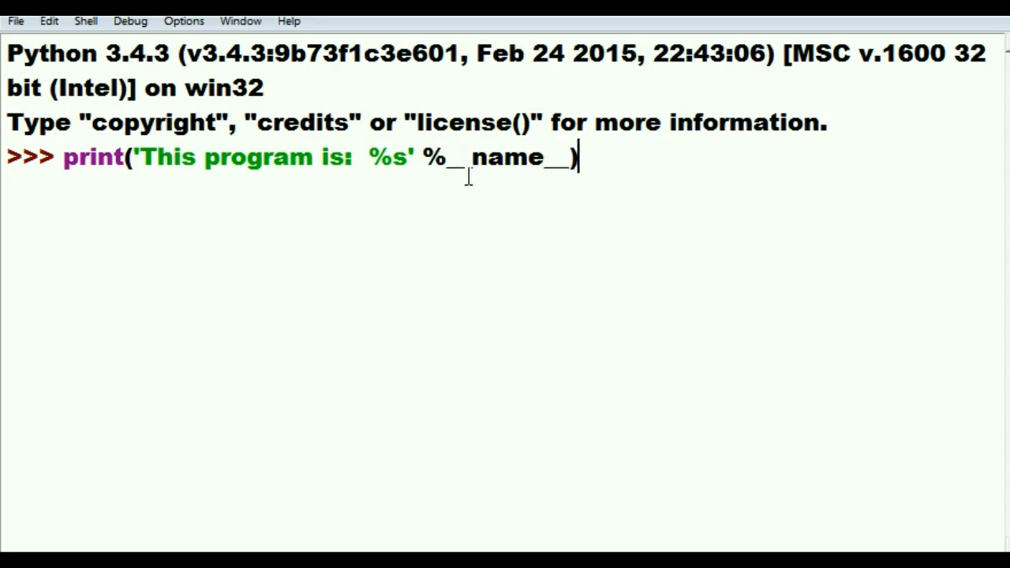
double_click(505, 158)
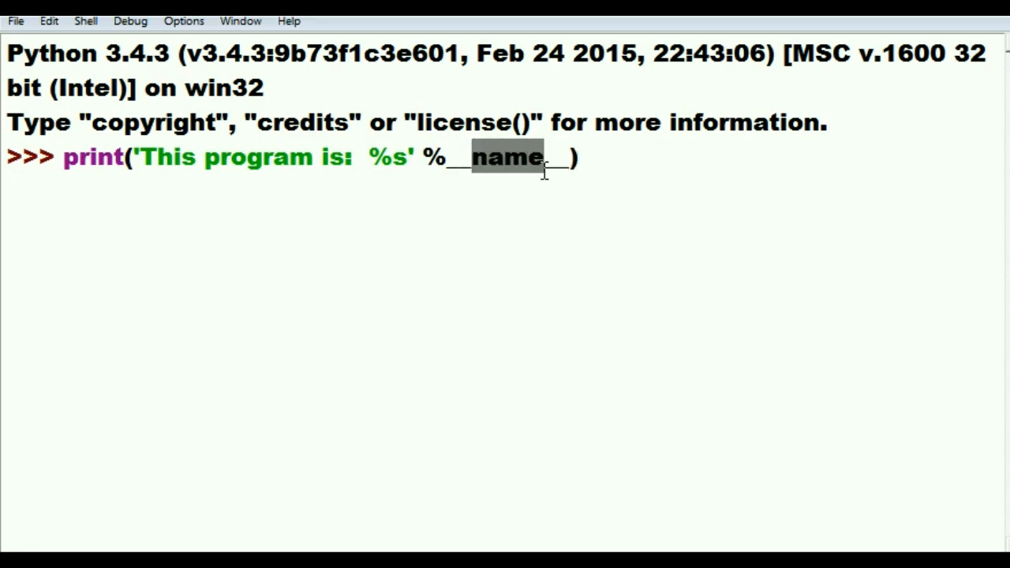
mouse_move(594, 157)
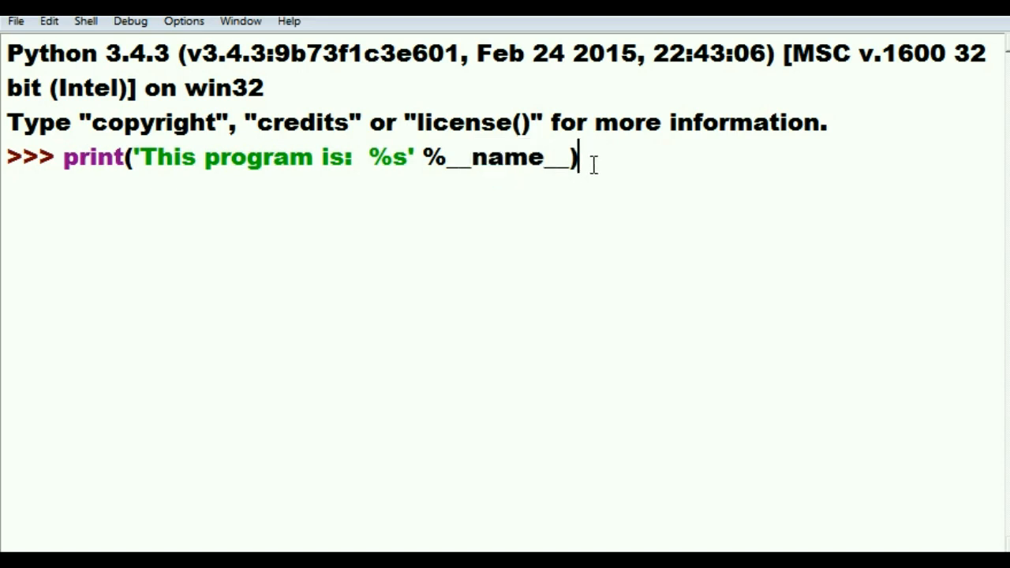
mouse_move(167, 65)
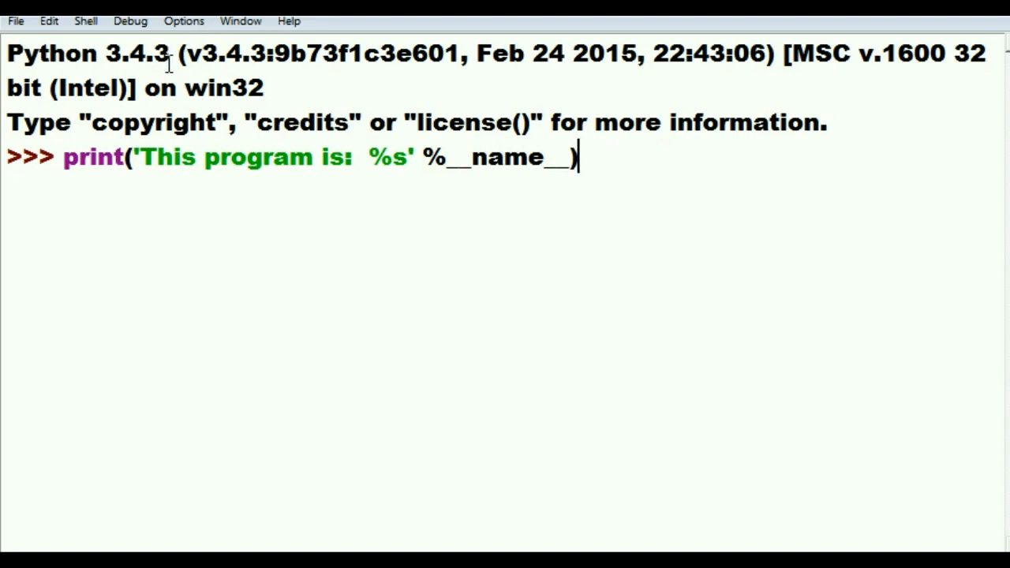
mouse_move(702, 146)
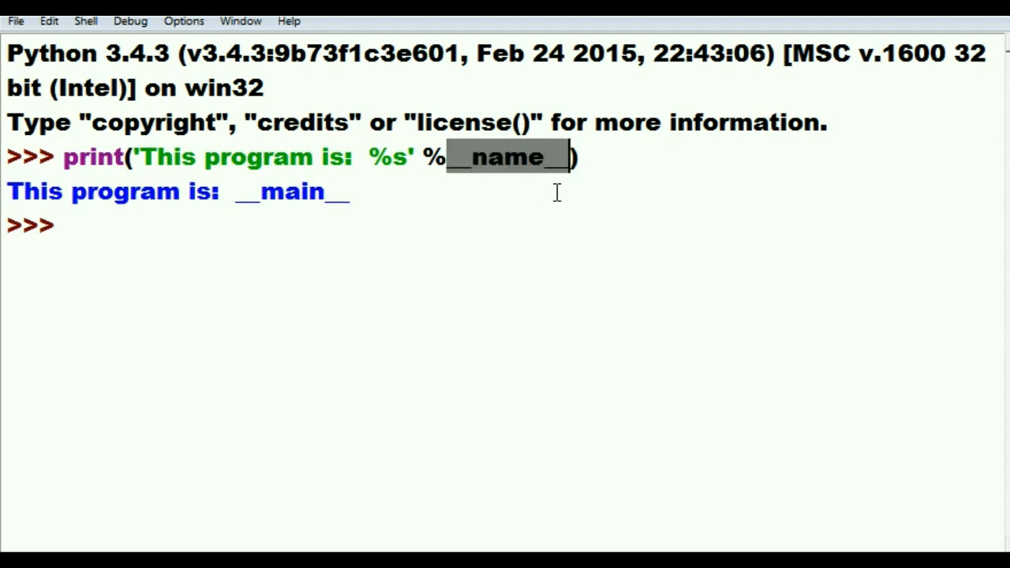
mouse_move(687, 79)
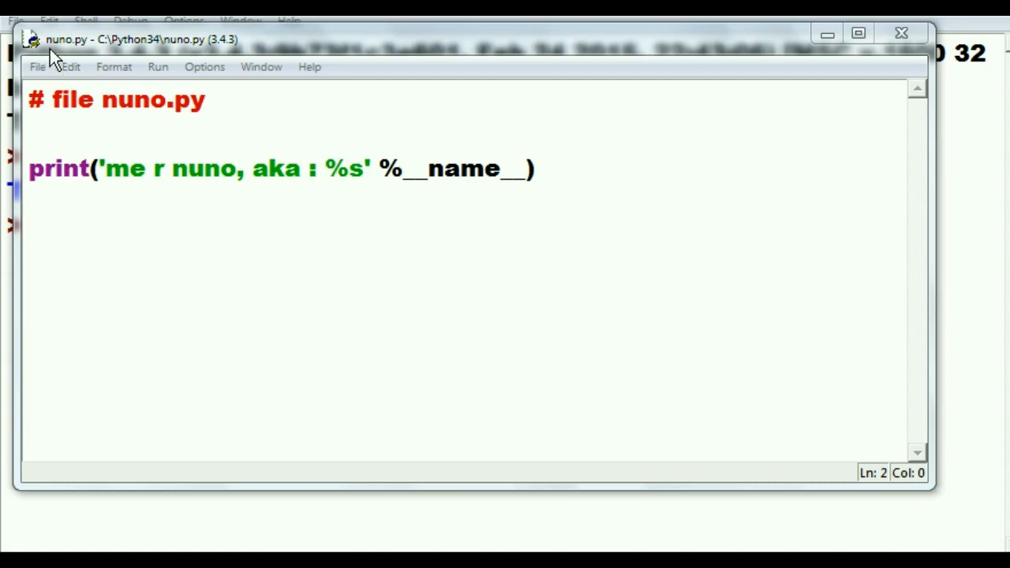
mouse_move(66, 55)
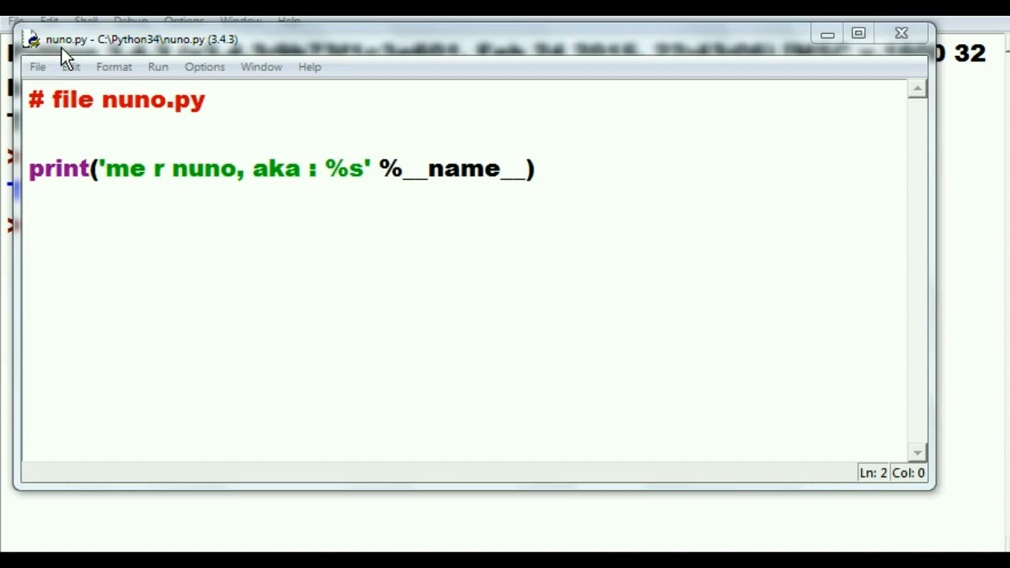
mouse_move(72, 132)
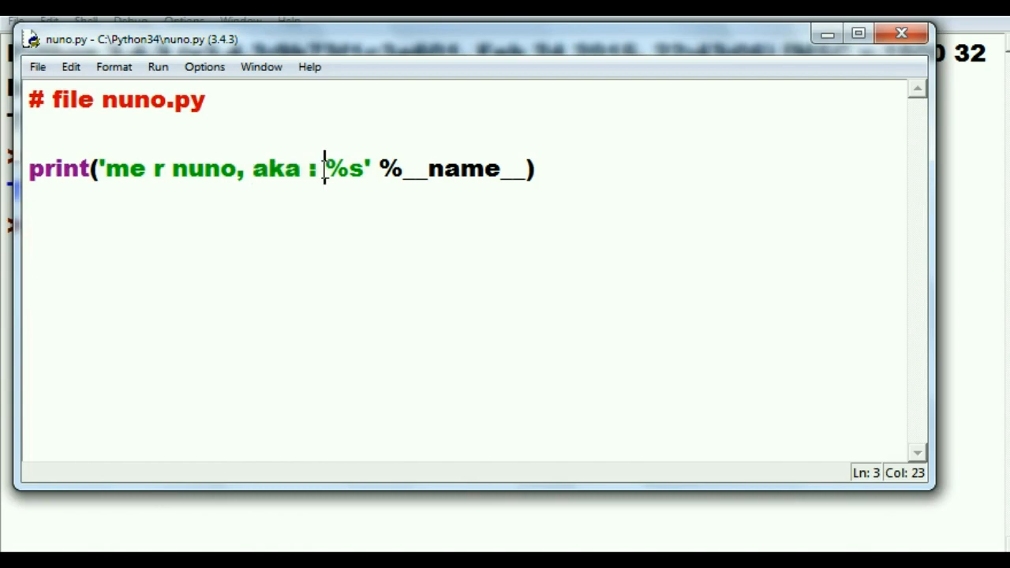
Step: Bring up nuno.py in an editor window, showing its print('me r nuno, aka : %s' %__name__) line
left_click_drag(322, 167, 366, 168)
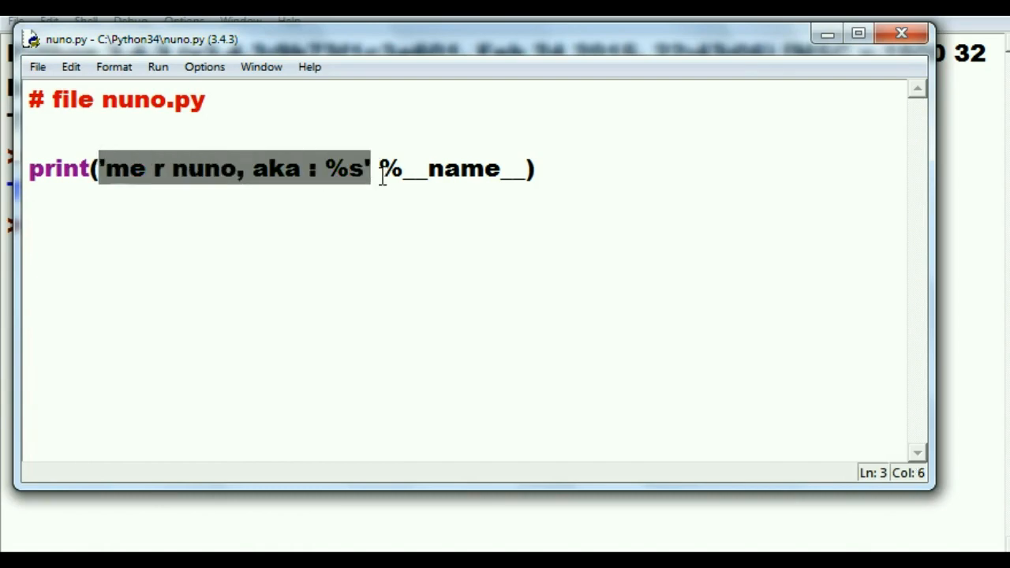
left_click(404, 169)
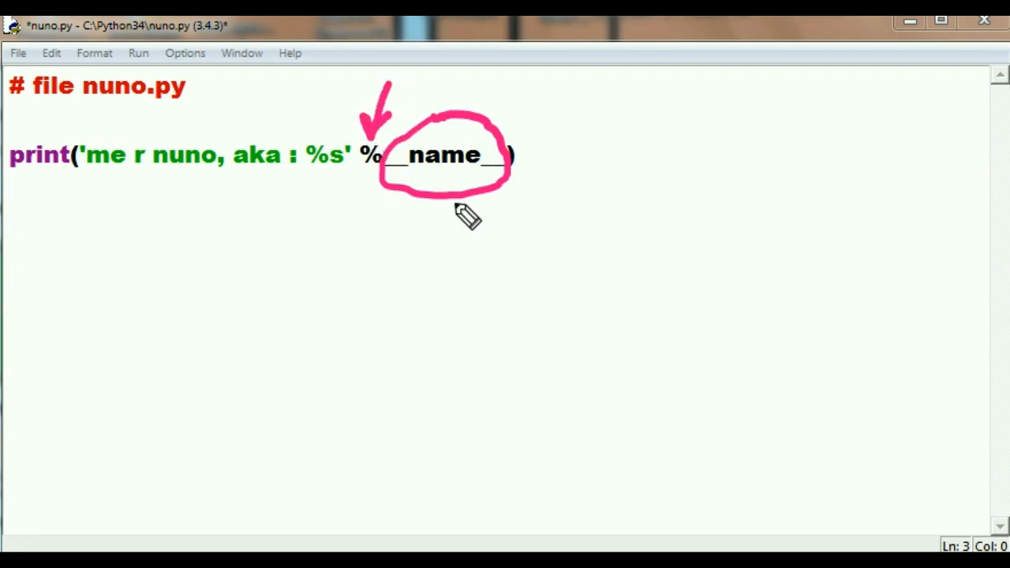
left_click_drag(456, 192, 397, 360)
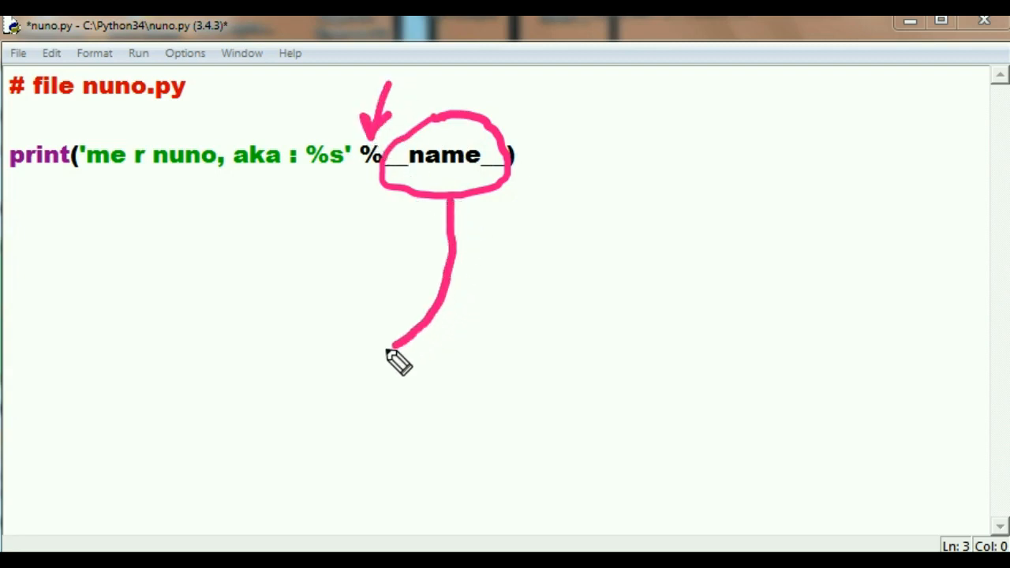
left_click_drag(398, 360, 328, 174)
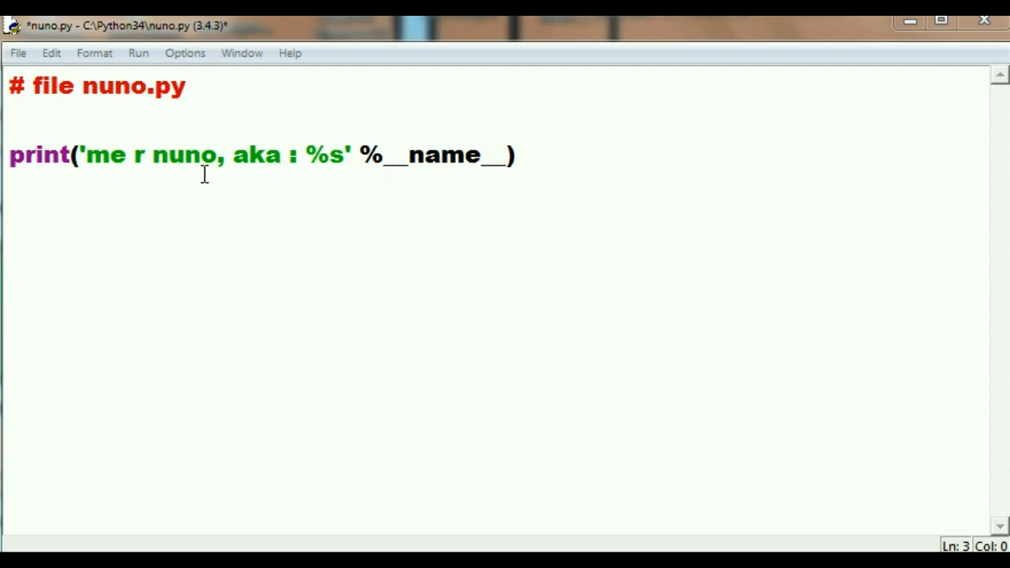
mouse_move(314, 172)
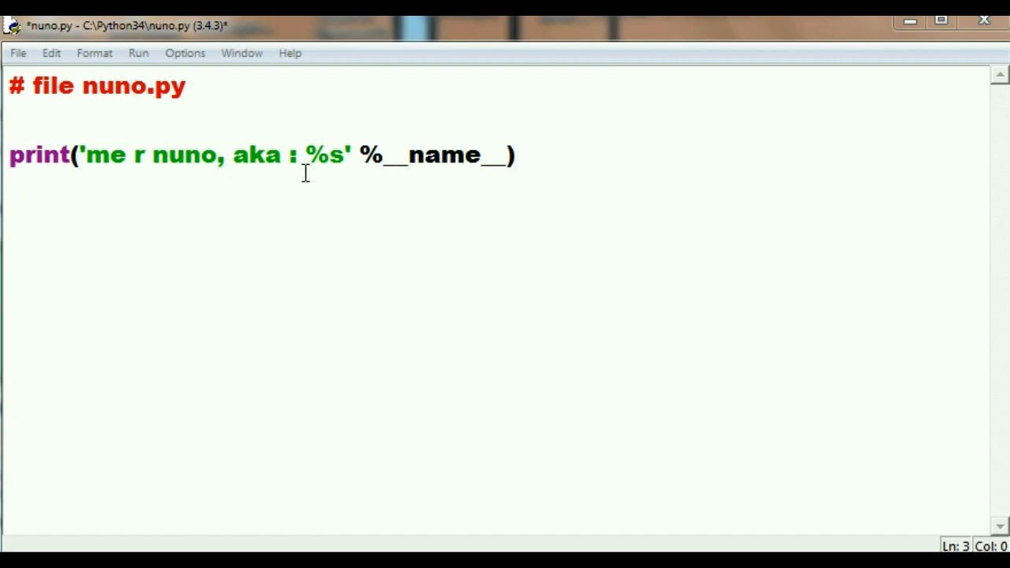
mouse_move(335, 171)
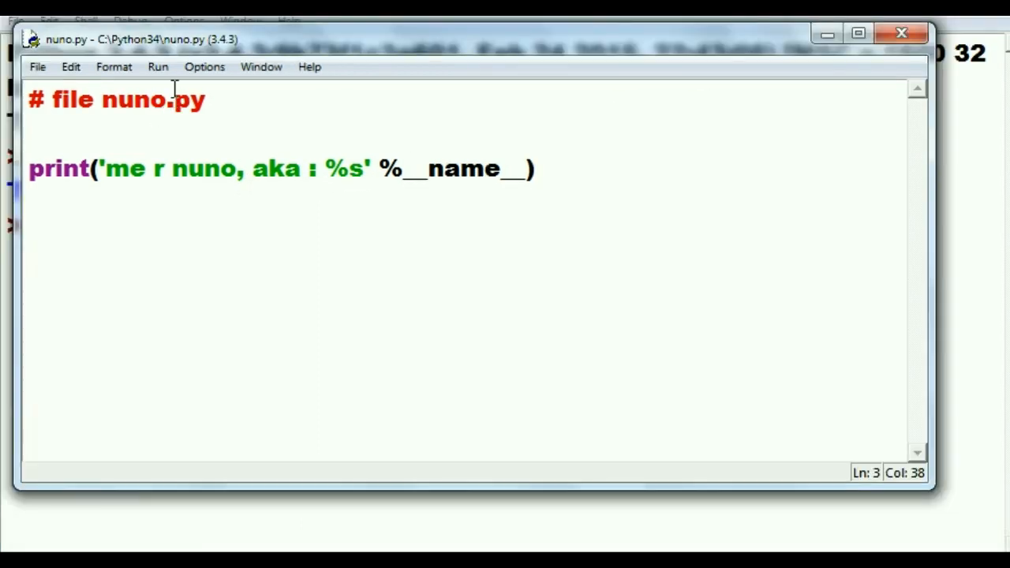
Step: Run nuno.py via Run Module (F5) so the shell prints 'me r nuno, aka : __main__', then return to the editor
left_click(157, 66)
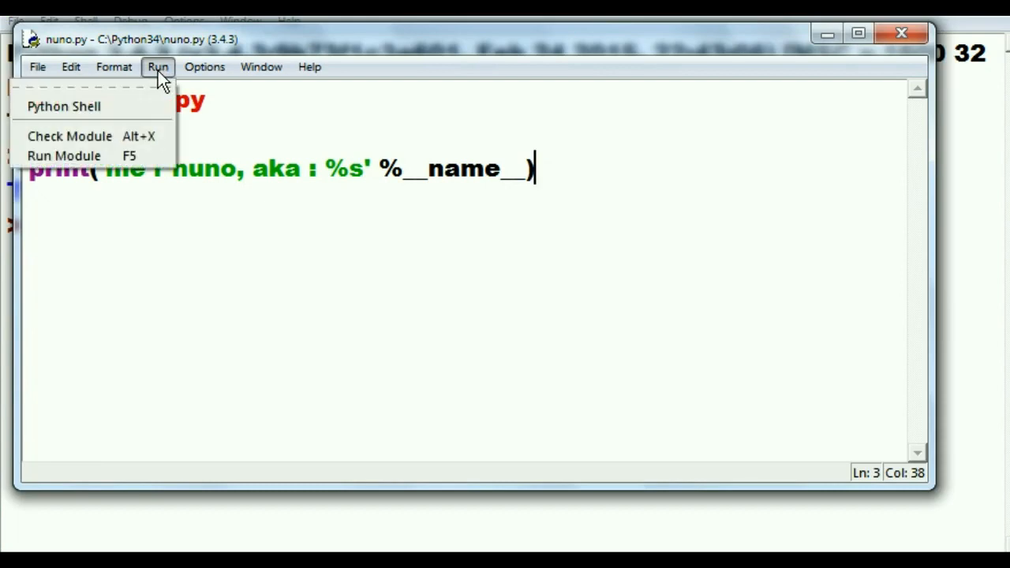
mouse_move(64, 156)
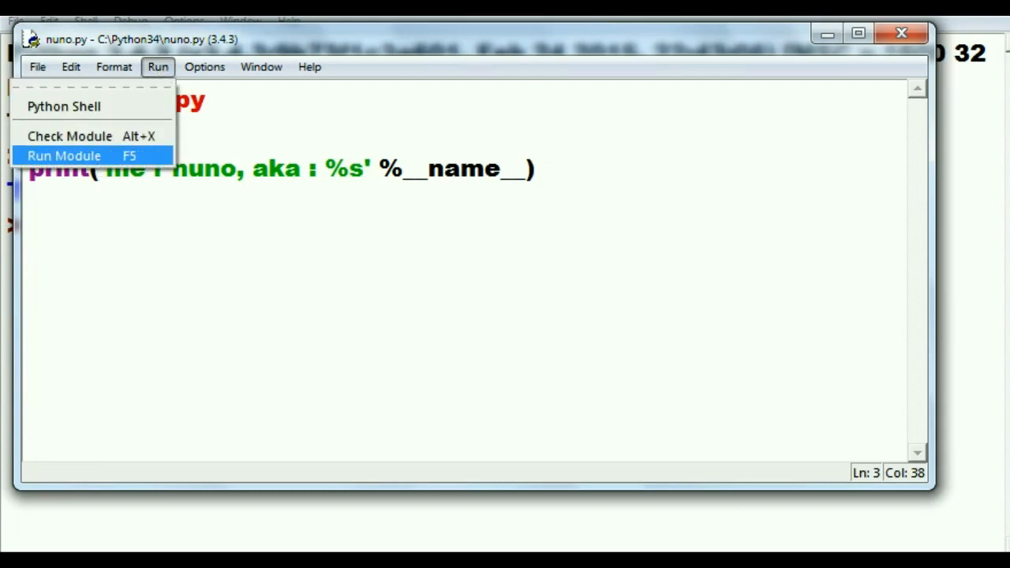
left_click(63, 157)
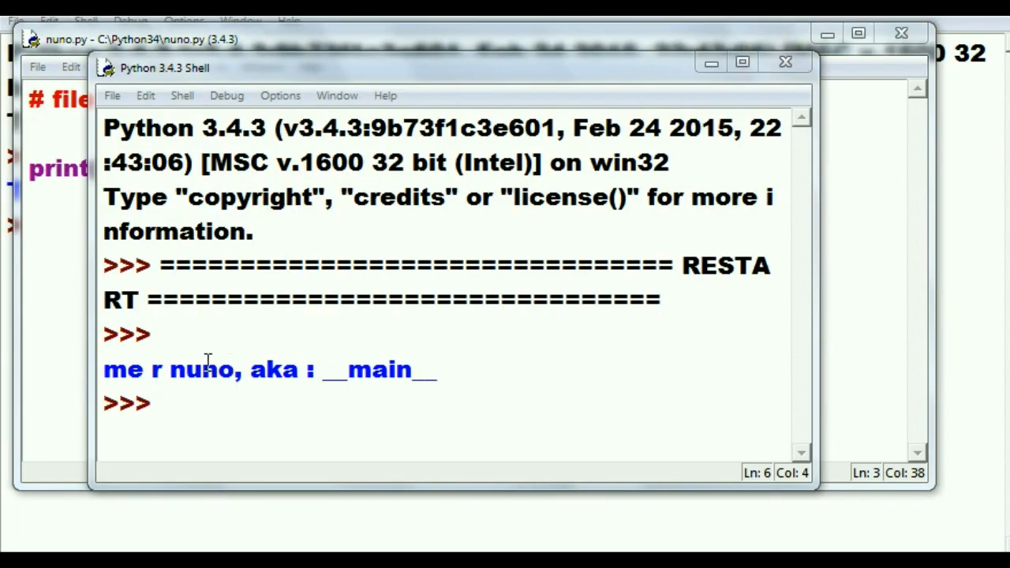
mouse_move(233, 379)
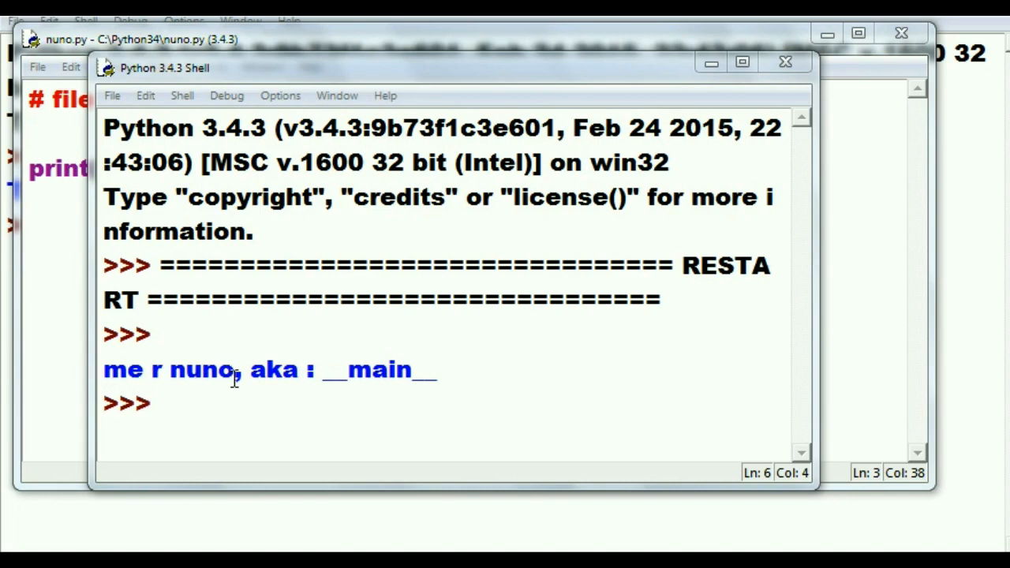
double_click(275, 370)
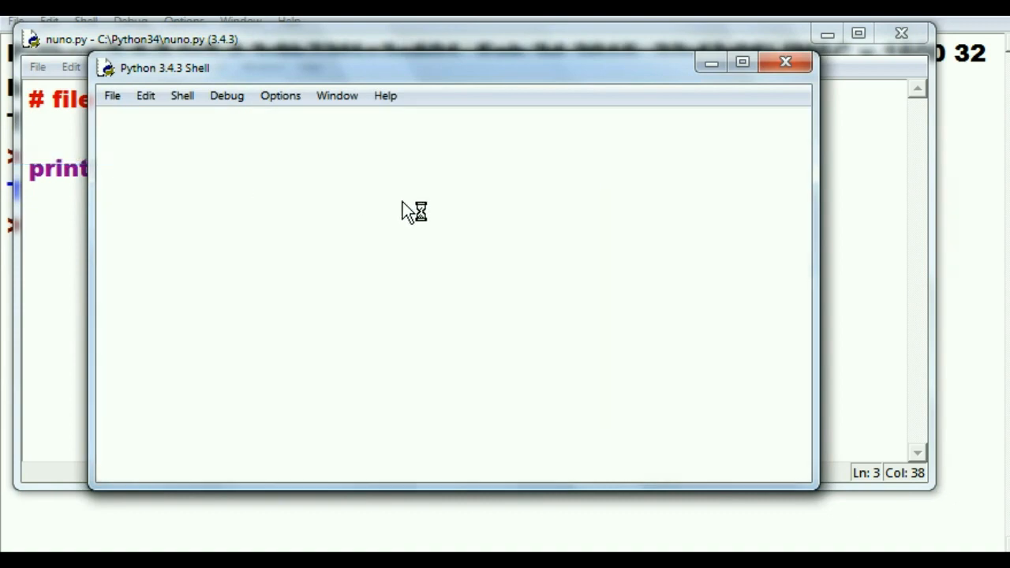
key("F5")
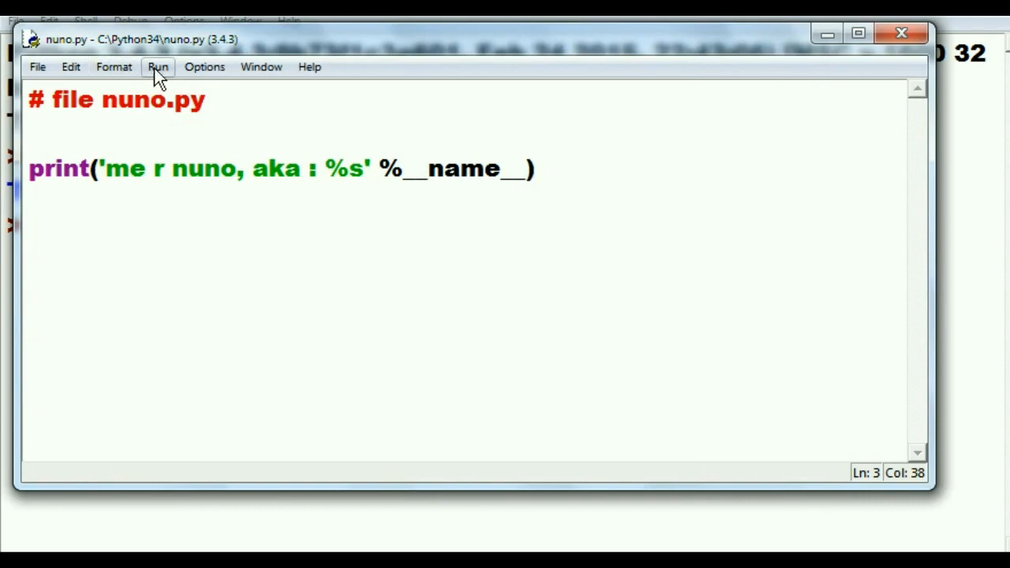
left_click(157, 66)
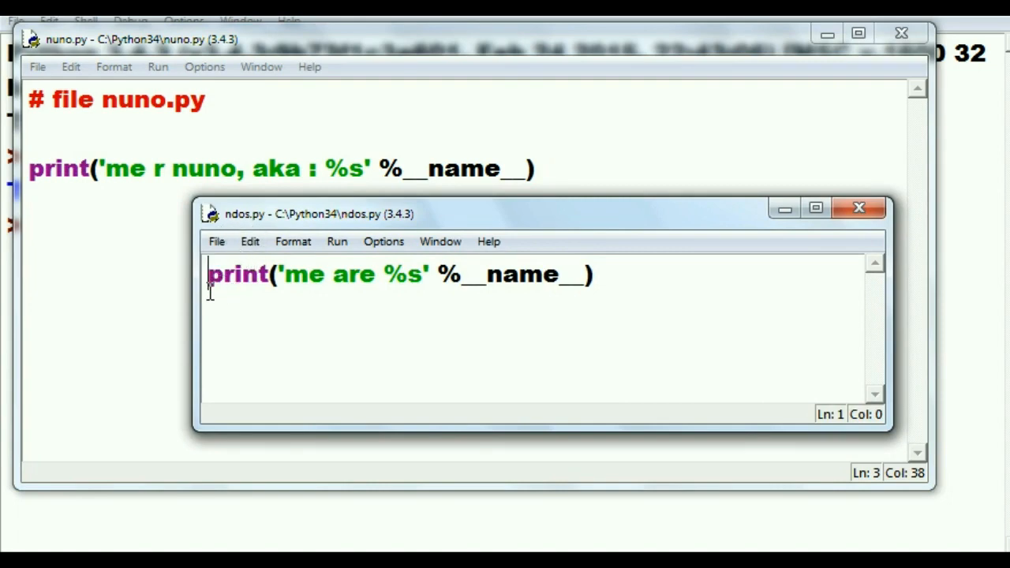
mouse_move(278, 275)
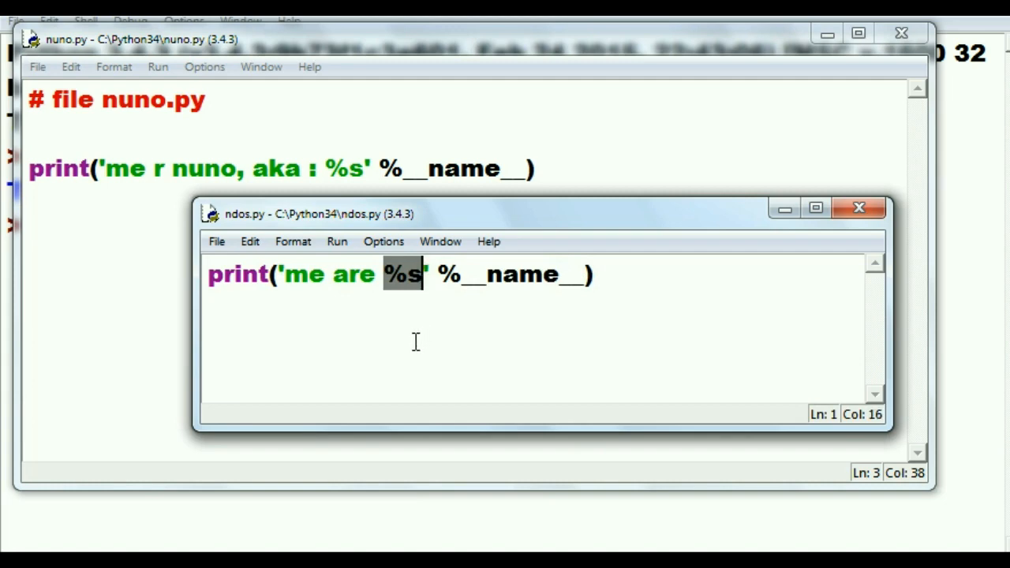
mouse_move(467, 276)
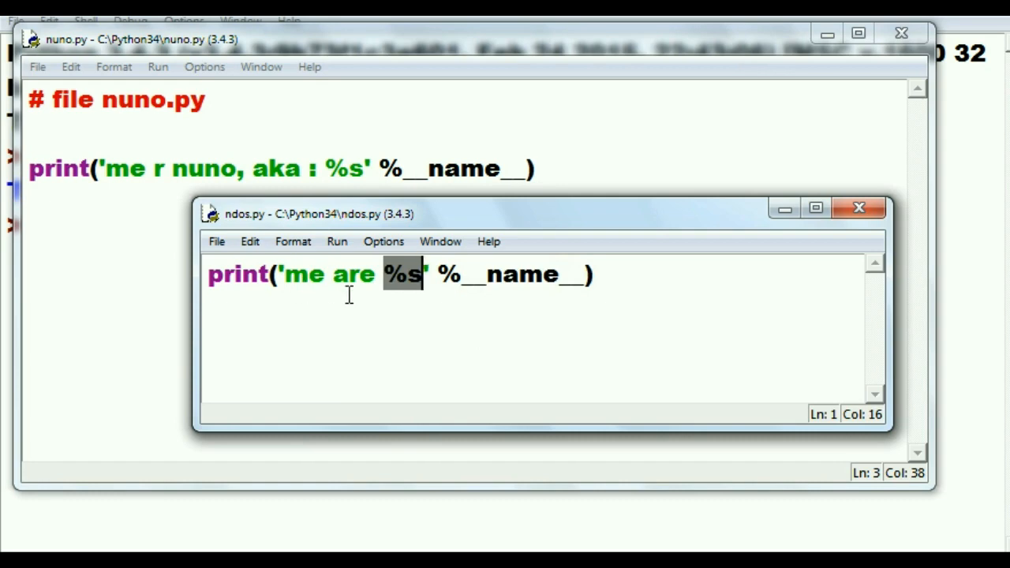
mouse_move(413, 318)
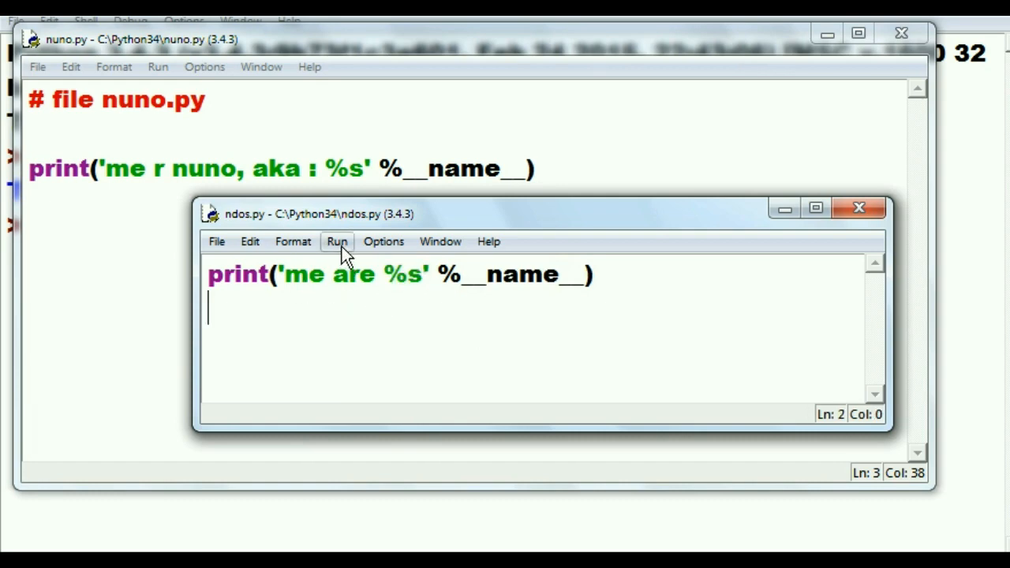
Step: Run ndos.py alone so the shell prints 'me are __main__', then return to its editor window
left_click(338, 241)
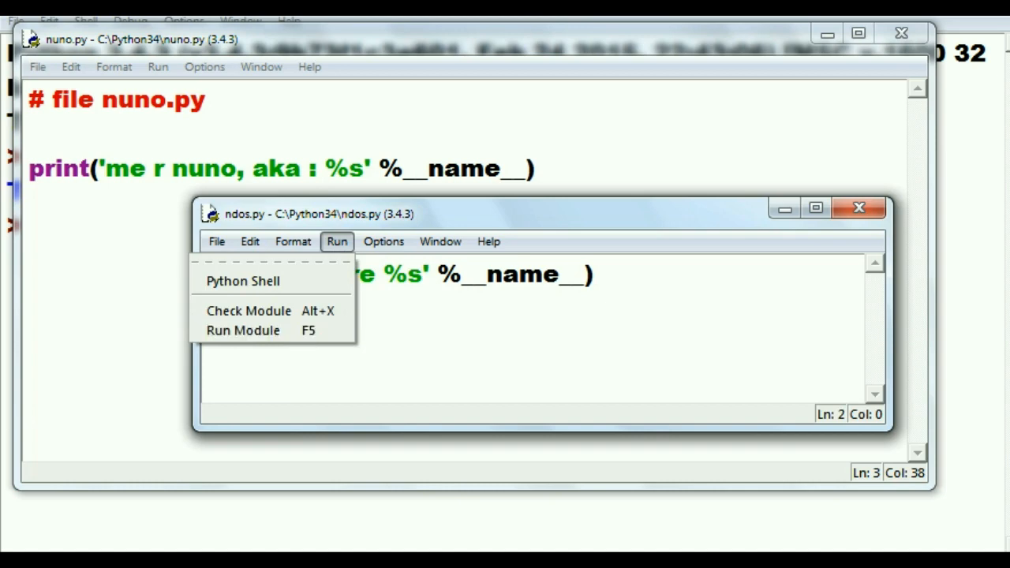
left_click(243, 329)
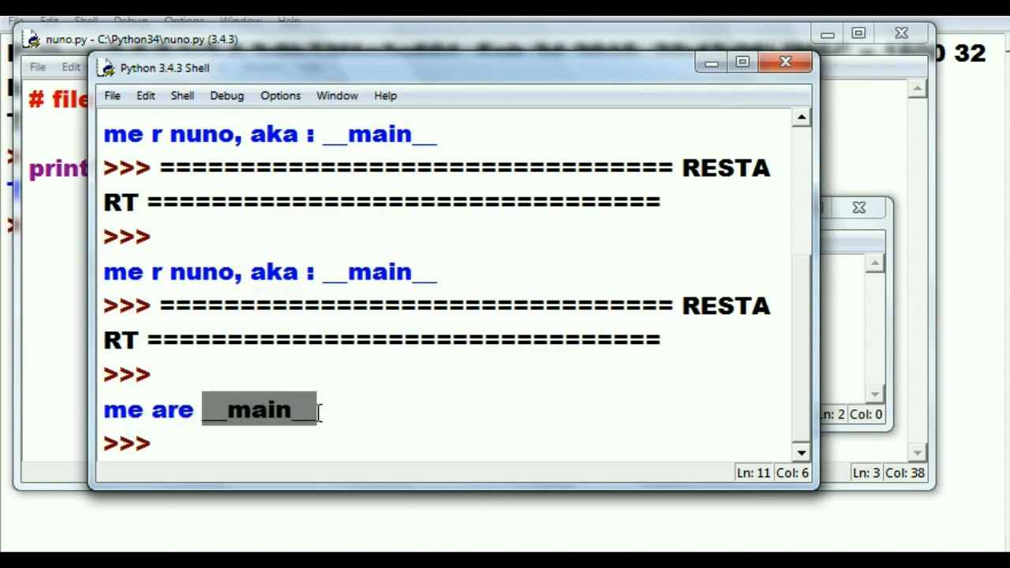
left_click(319, 410)
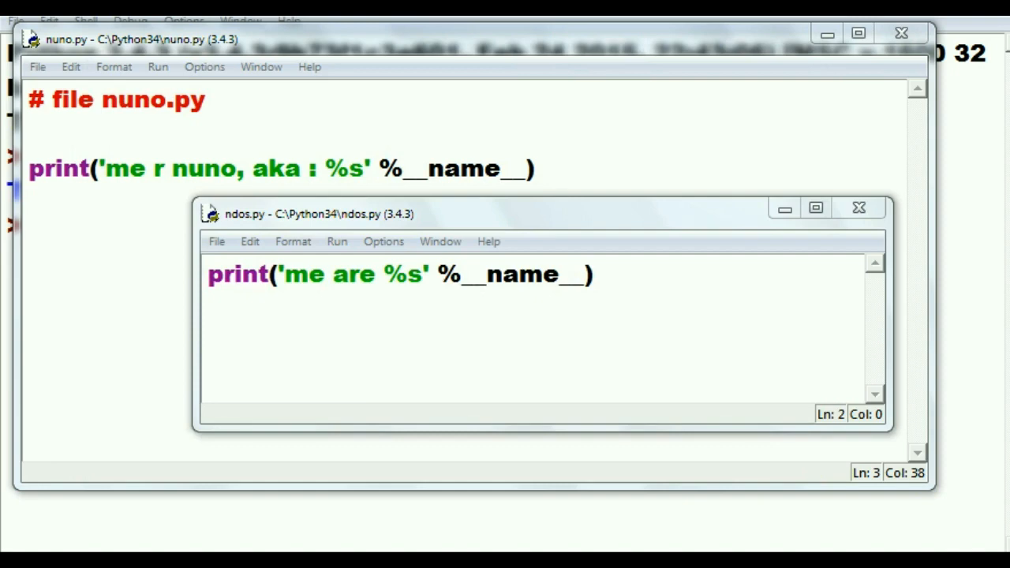
mouse_move(473, 235)
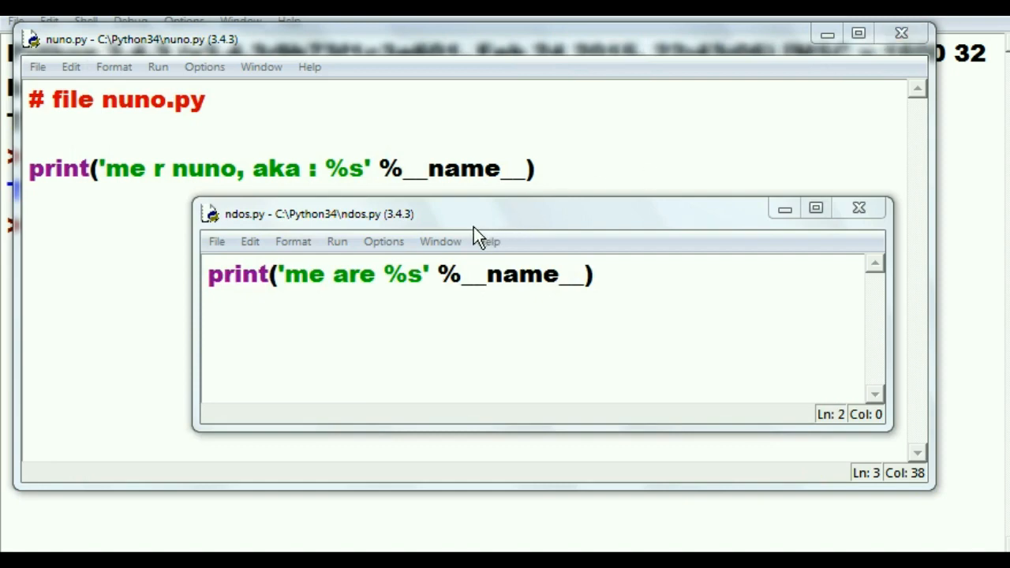
mouse_move(253, 274)
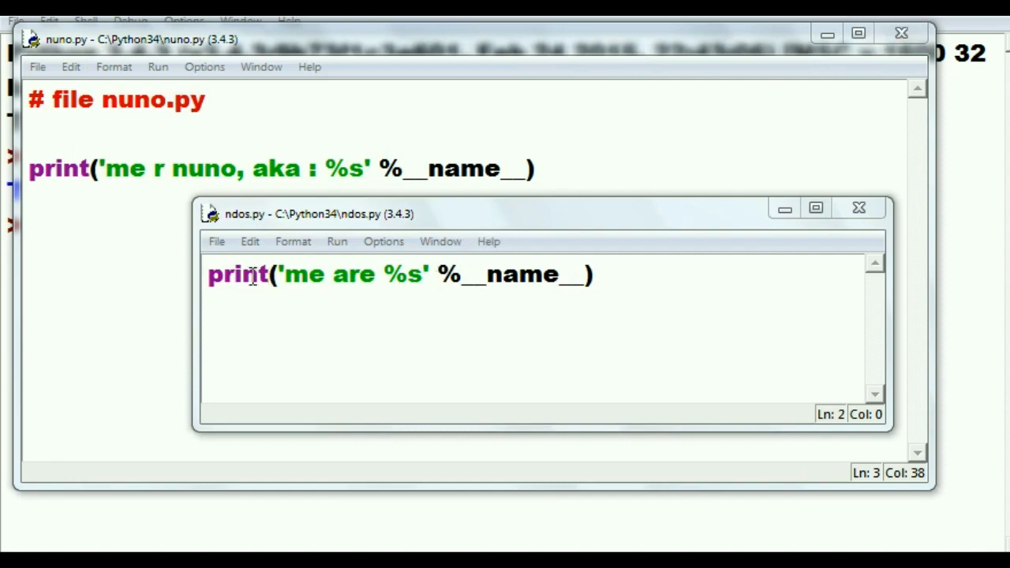
mouse_move(249, 229)
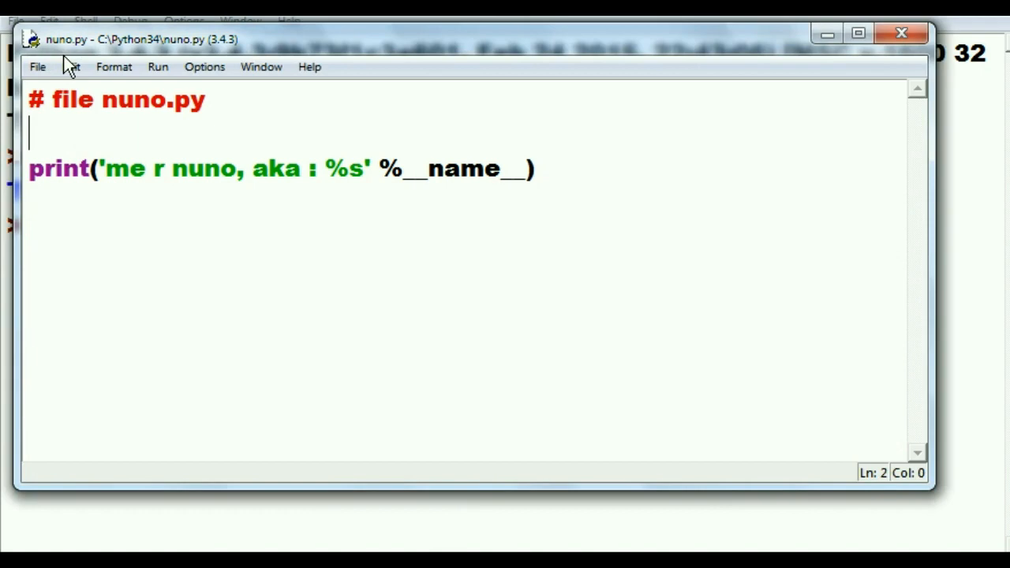
Step: Add the line import ndos at the top of nuno.py, keeping the %s __name__ print below it
type("import")
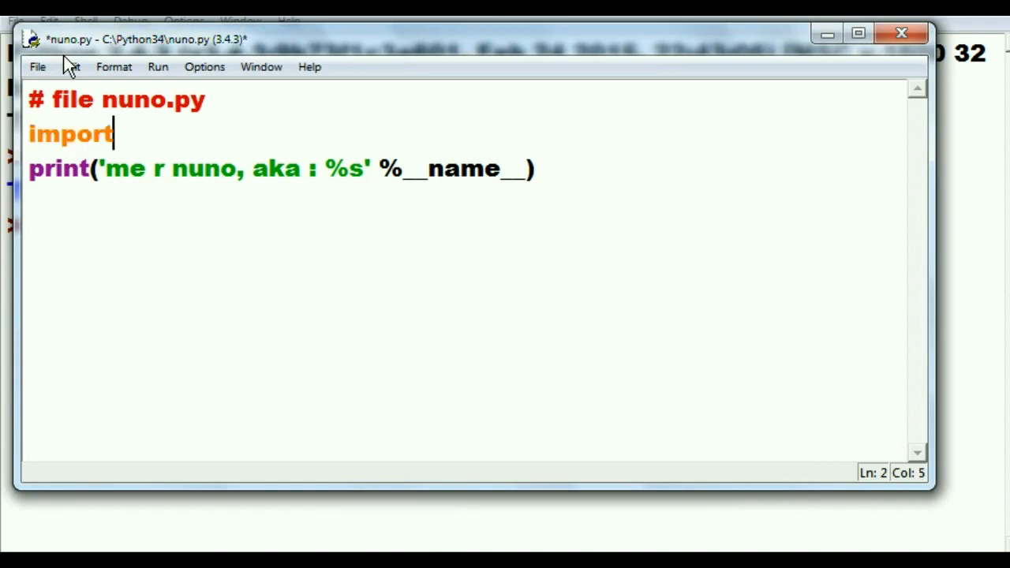
type("ndos")
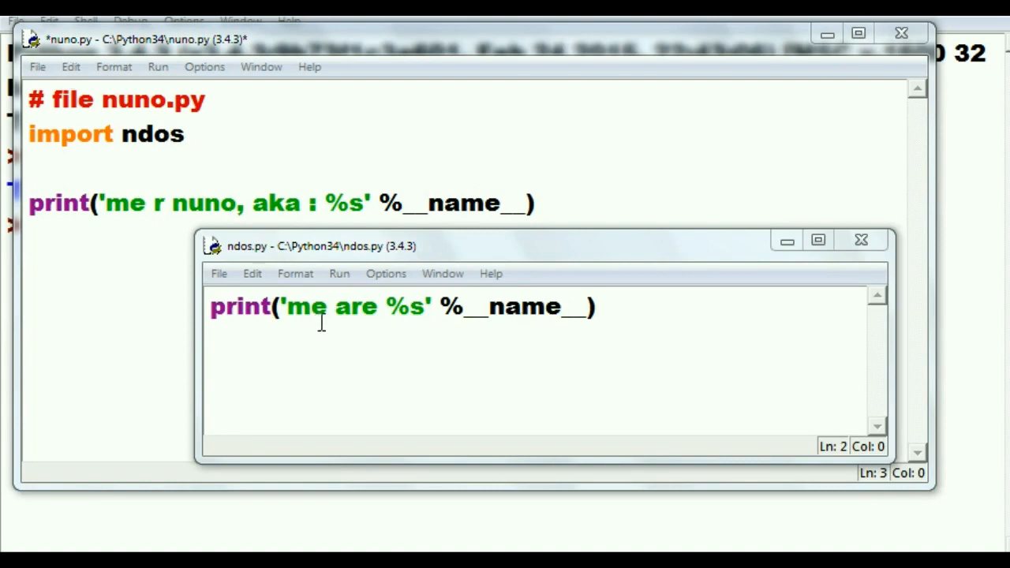
mouse_move(344, 327)
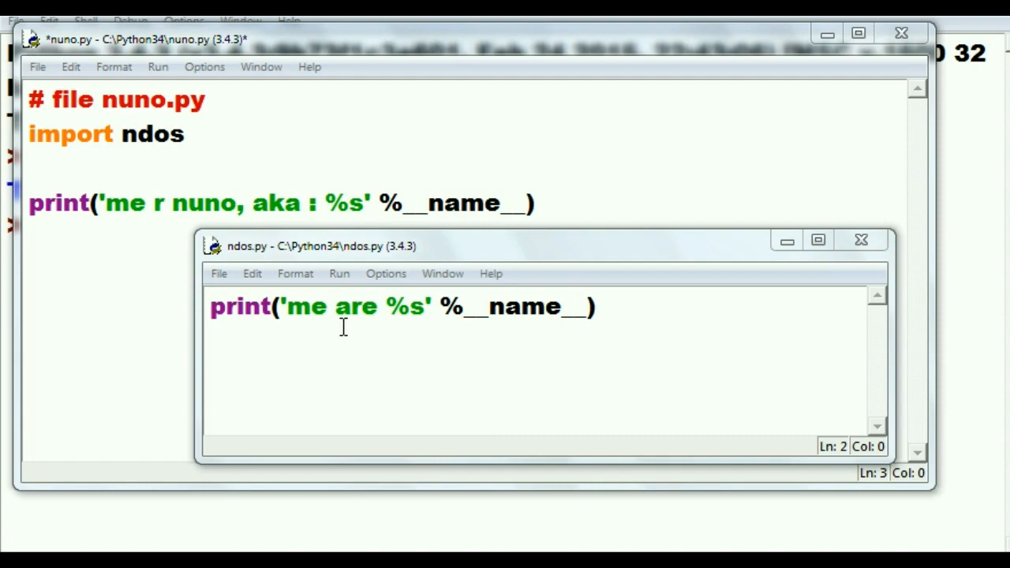
mouse_move(331, 255)
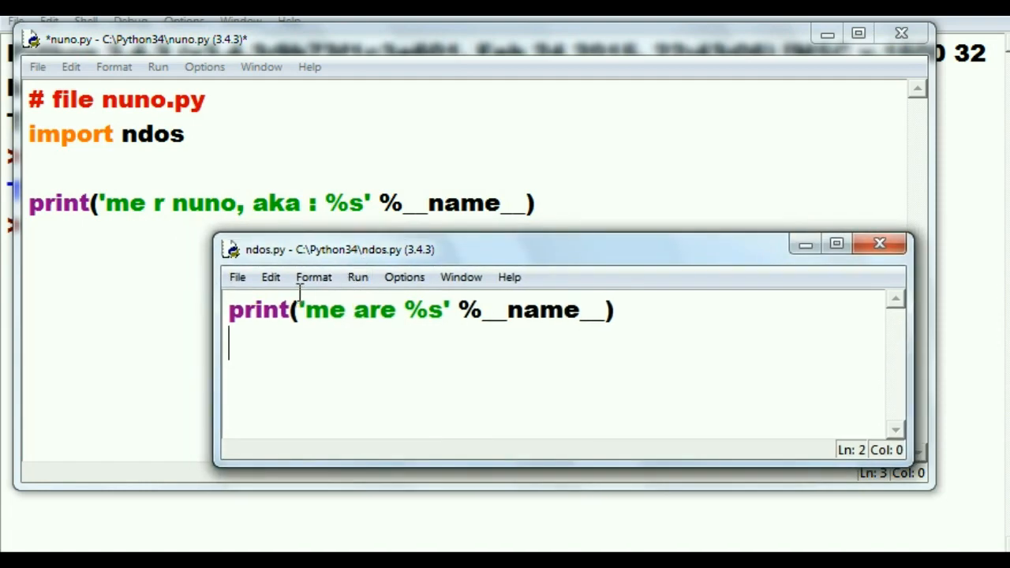
mouse_move(347, 271)
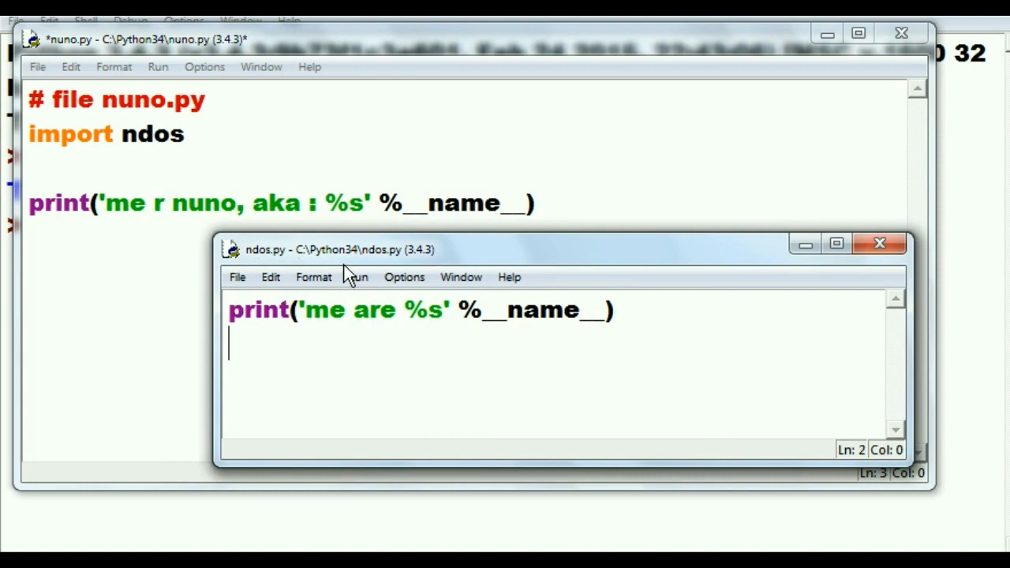
mouse_move(471, 322)
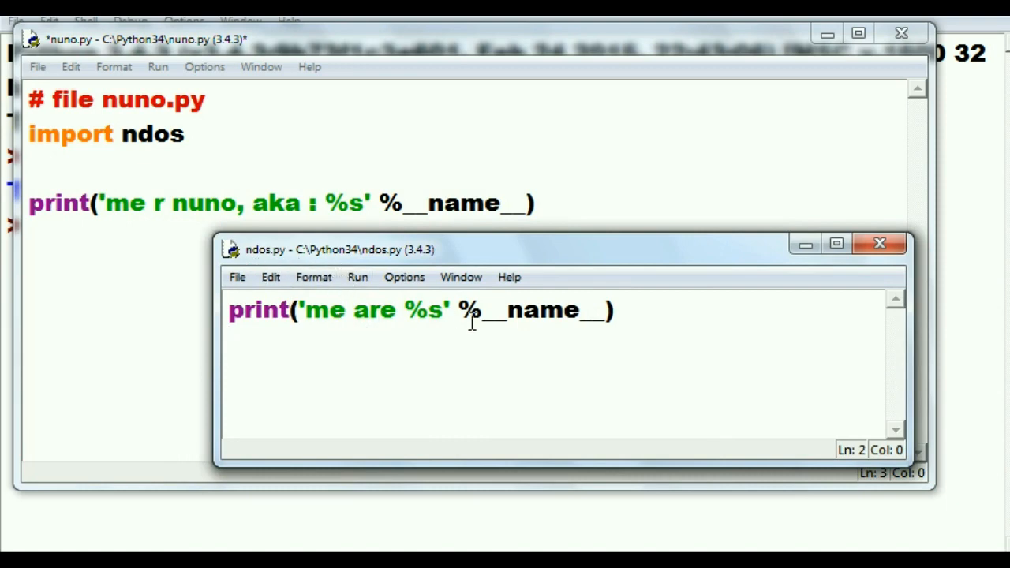
mouse_move(482, 315)
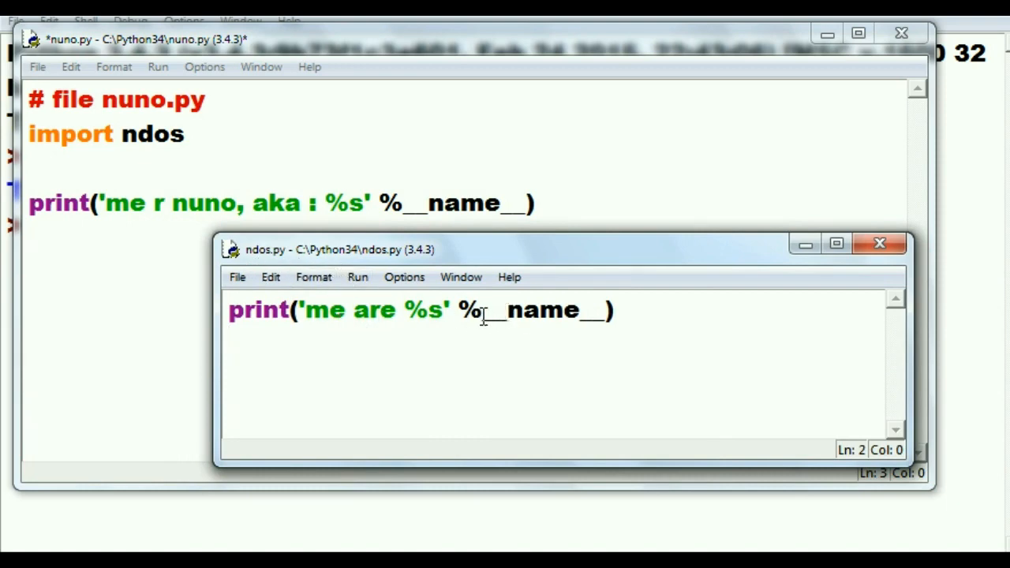
left_click_drag(486, 310, 607, 310)
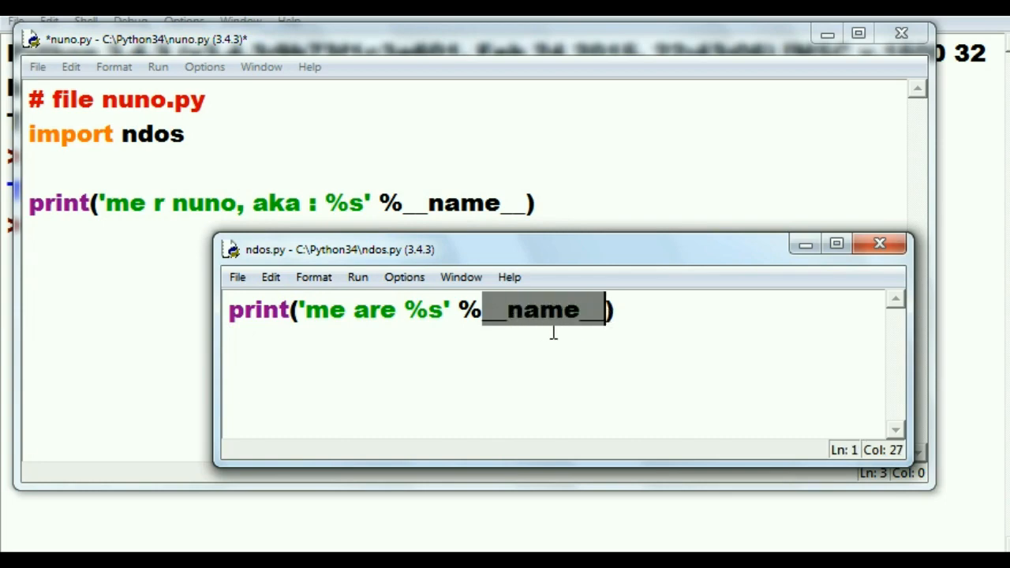
mouse_move(198, 168)
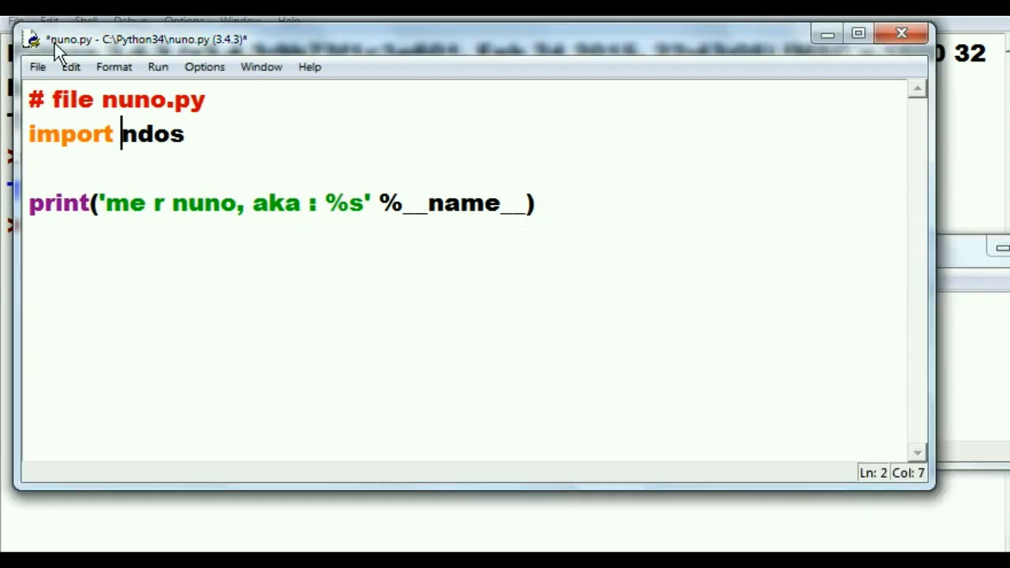
mouse_move(87, 50)
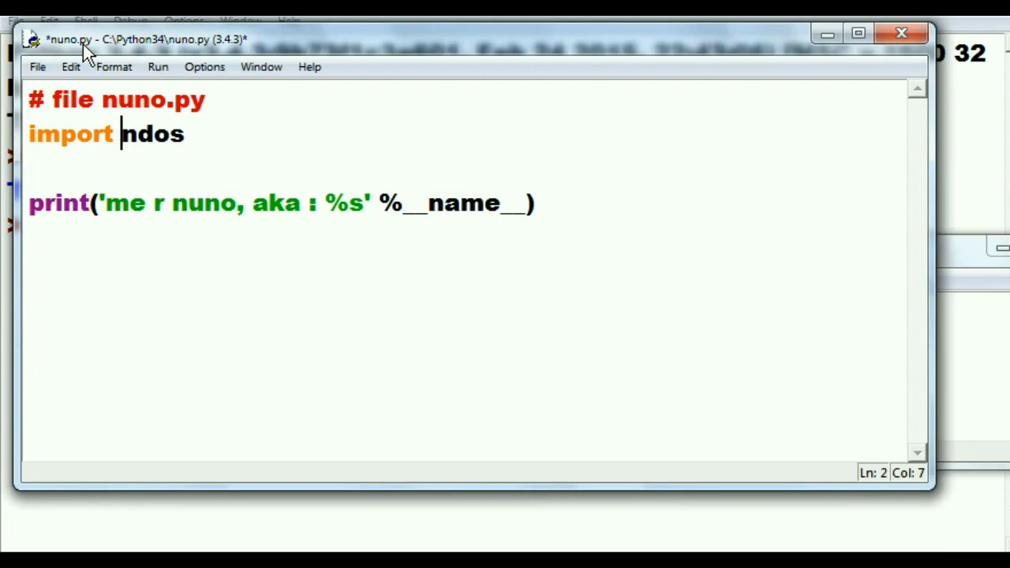
Step: Review the ndos.py window, close it, and confirm the import ndos line in nuno.py
left_click(38, 66)
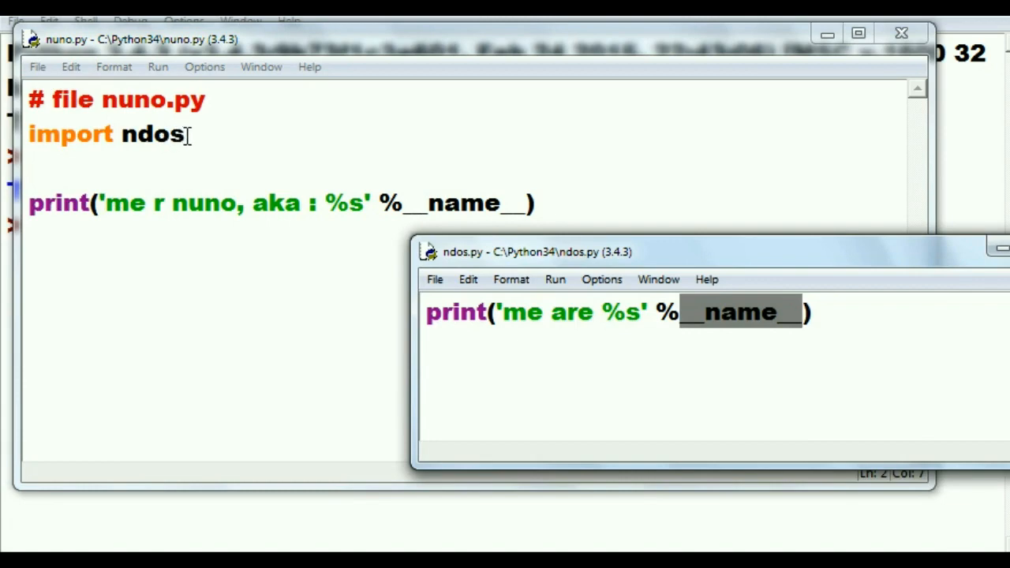
mouse_move(195, 145)
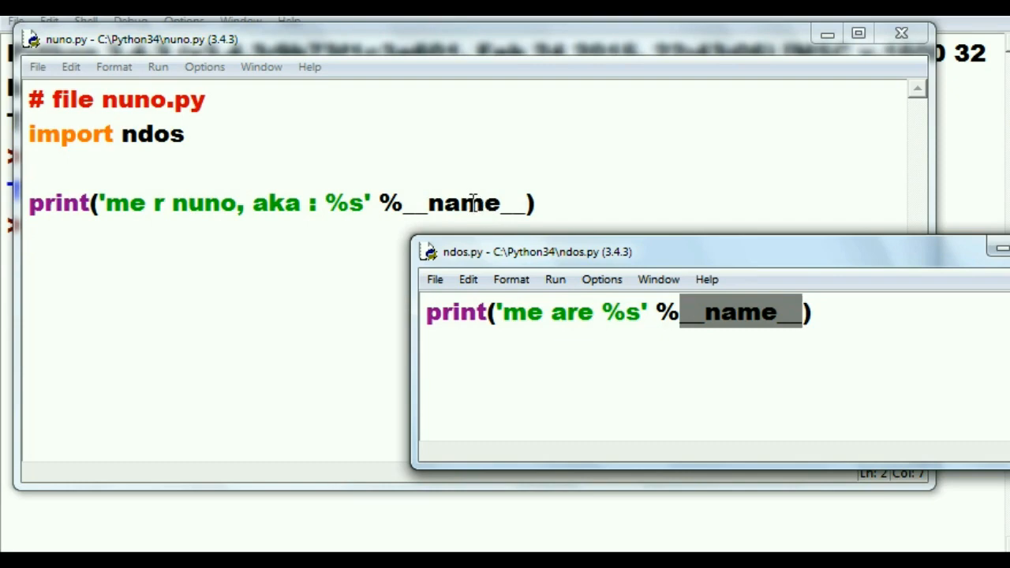
mouse_move(34, 135)
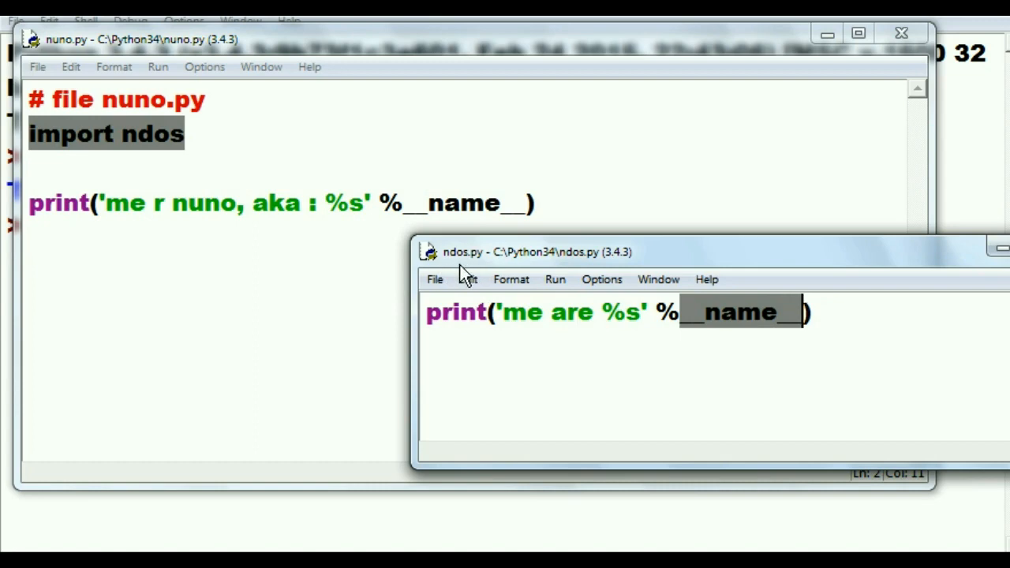
mouse_move(290, 145)
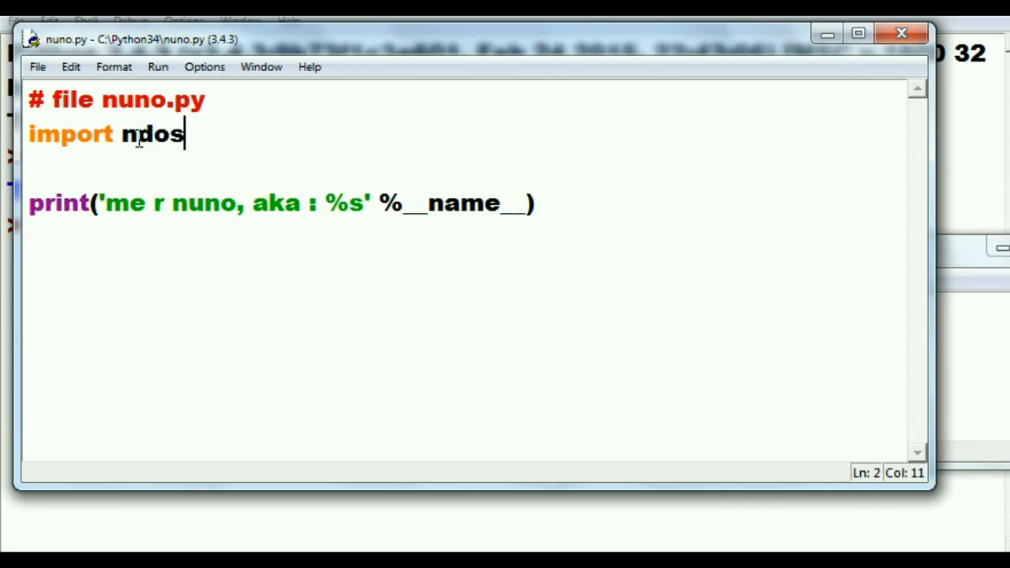
double_click(150, 134)
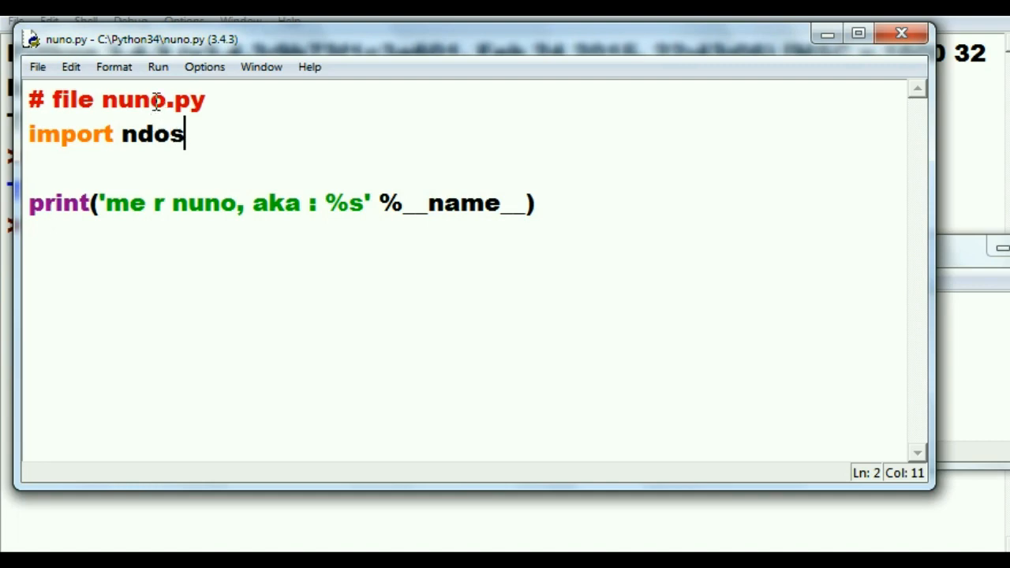
mouse_move(964, 259)
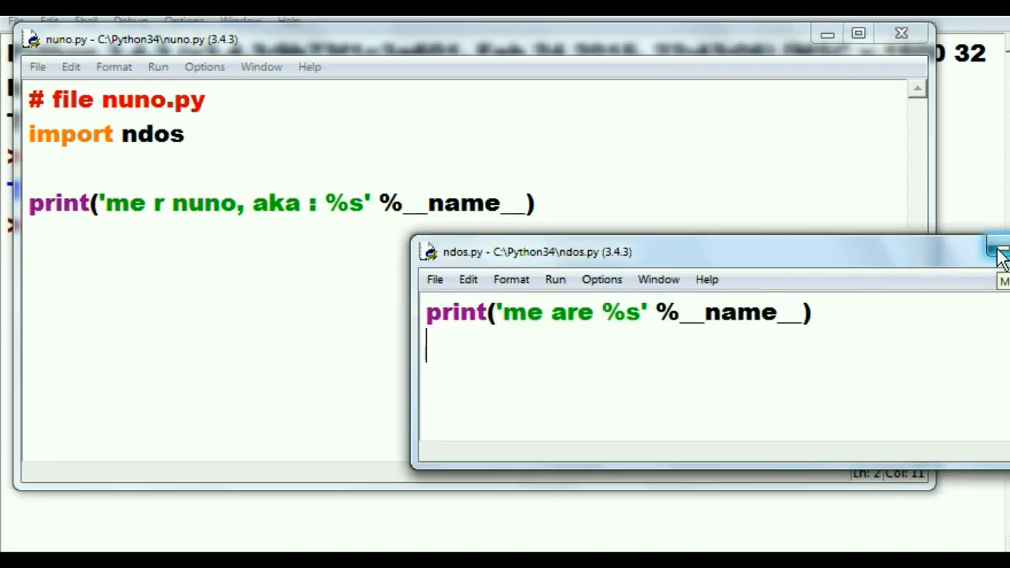
left_click(997, 247)
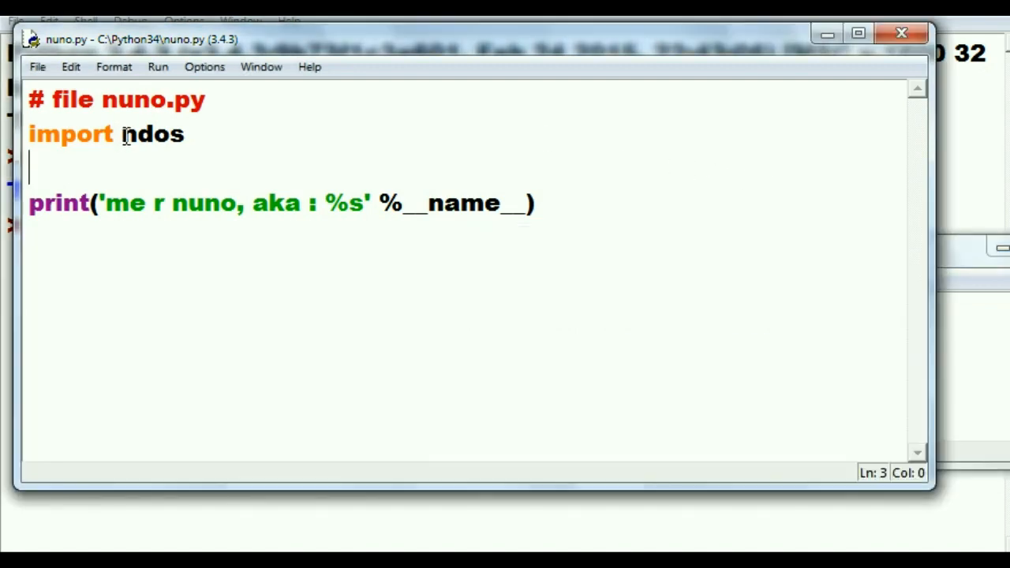
double_click(152, 133)
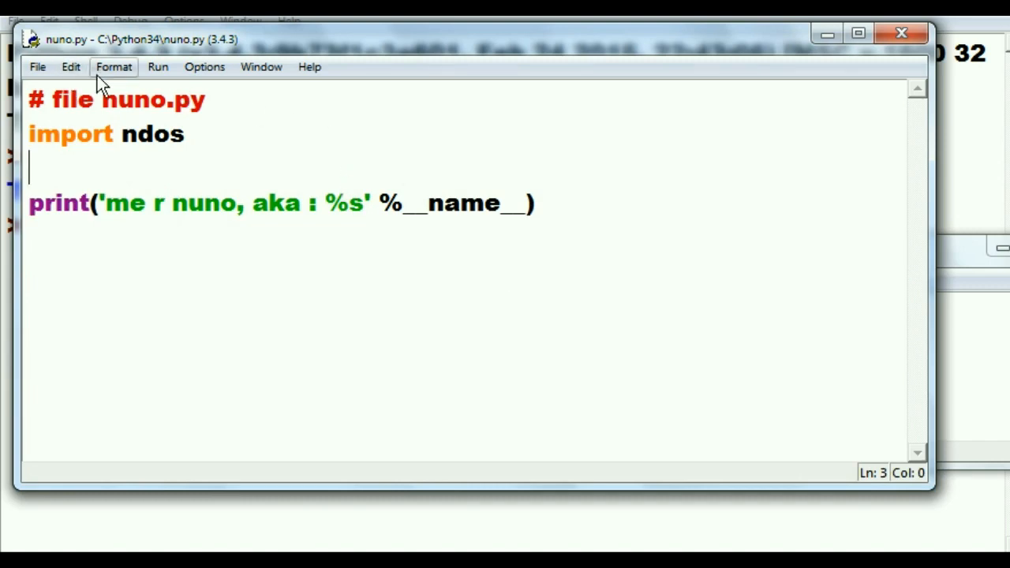
mouse_move(158, 67)
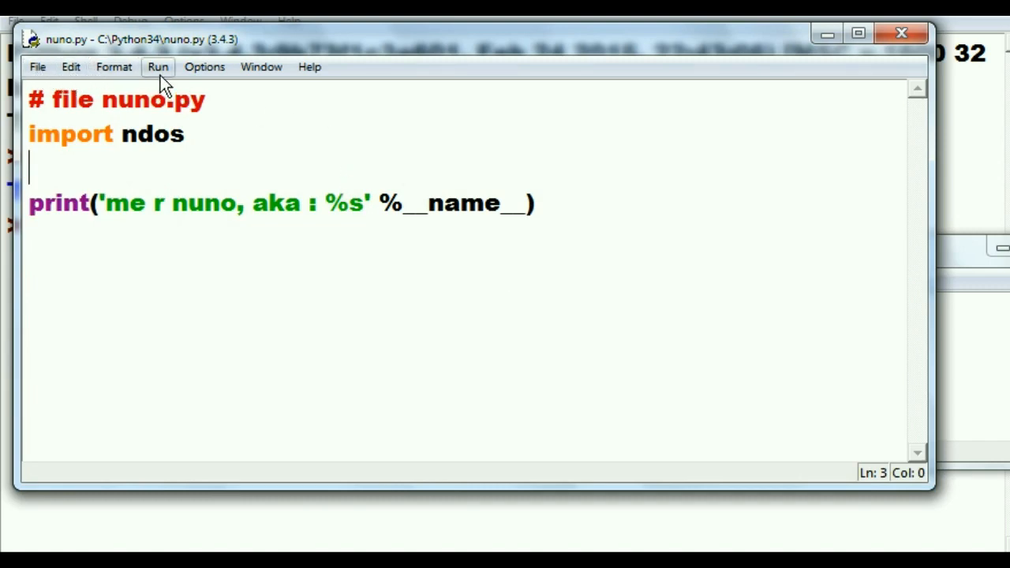
Step: Run nuno.py so the shell prints 'me are ndos' then 'me r nuno, aka : __main__', and bring up ntres.py
left_click(158, 67)
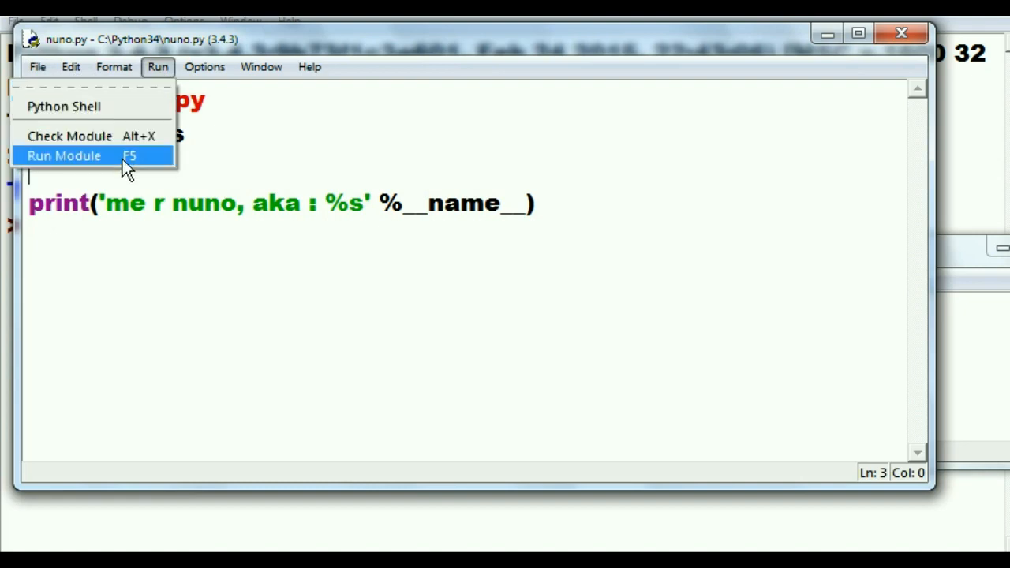
left_click(63, 156)
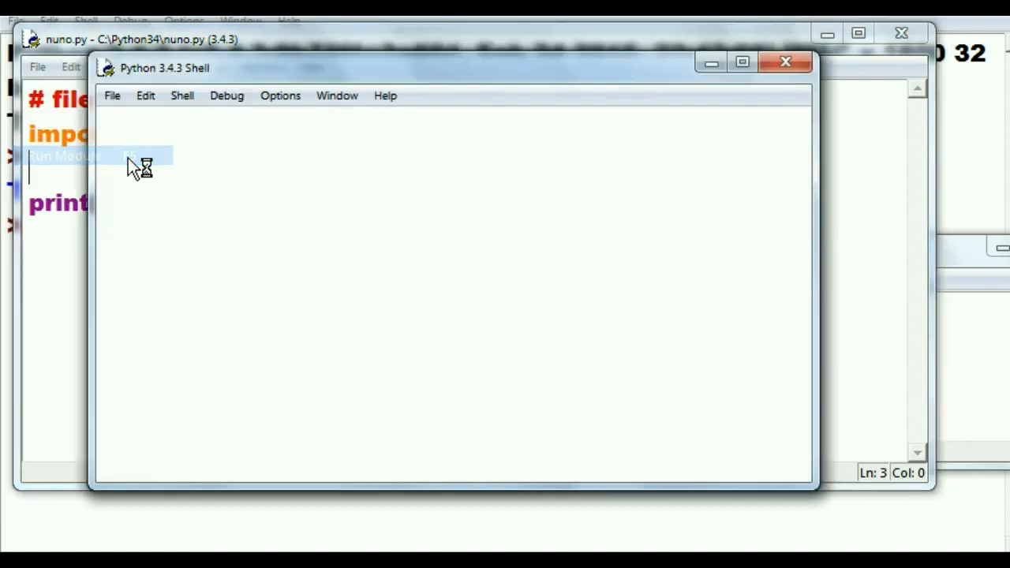
left_click(65, 156)
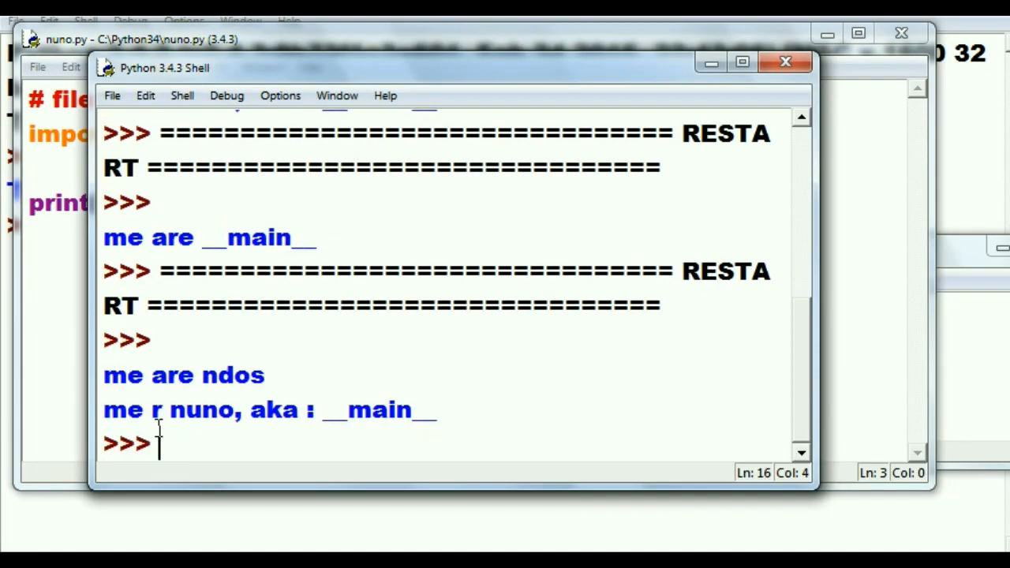
double_click(183, 376)
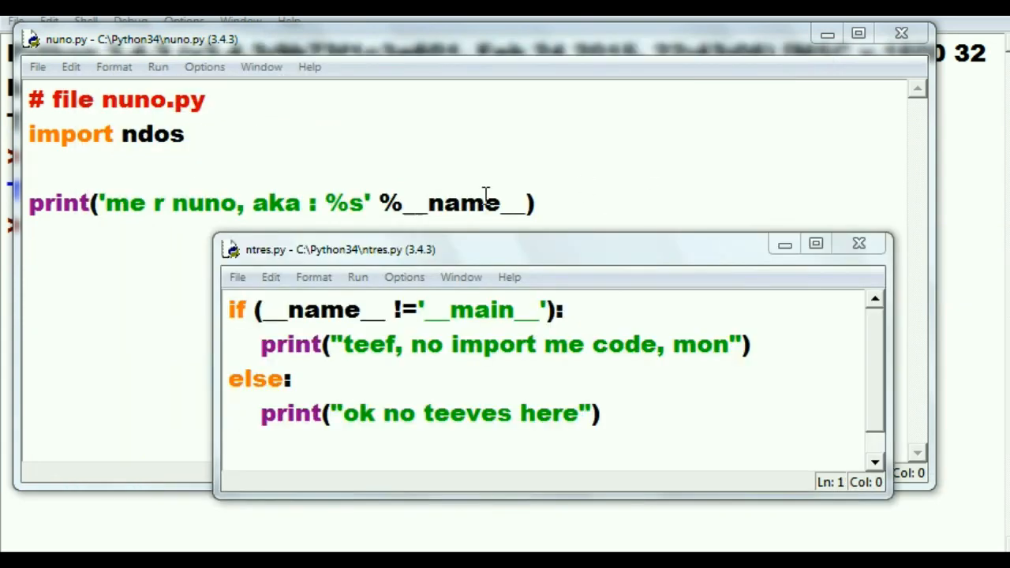
mouse_move(260, 268)
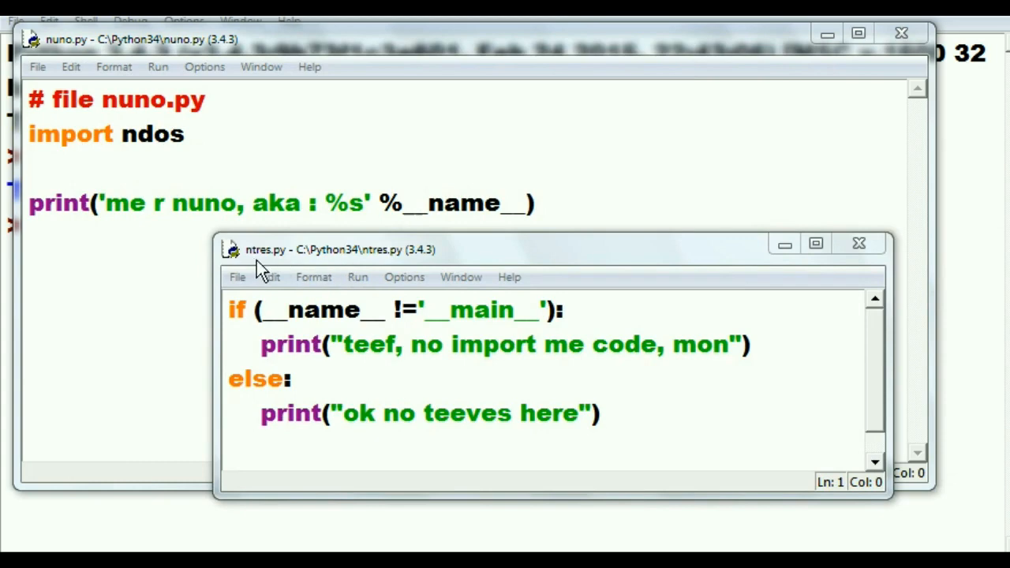
mouse_move(272, 272)
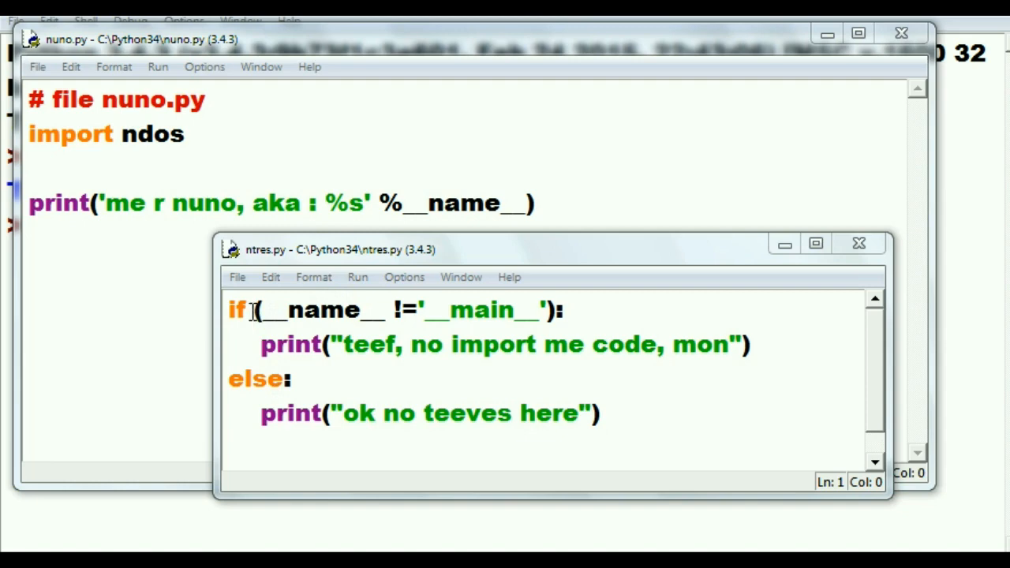
double_click(275, 310)
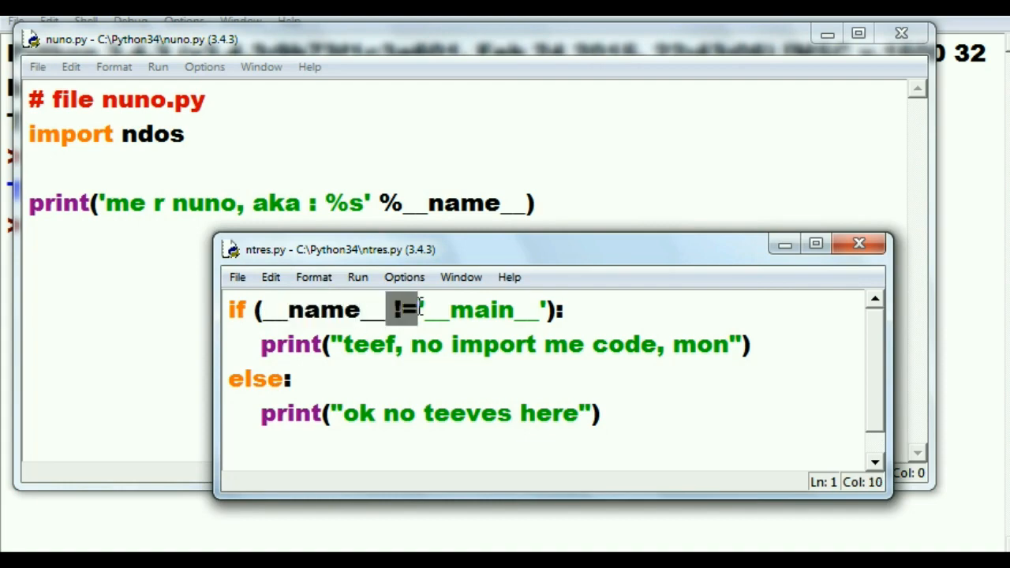
left_click_drag(418, 309, 536, 309)
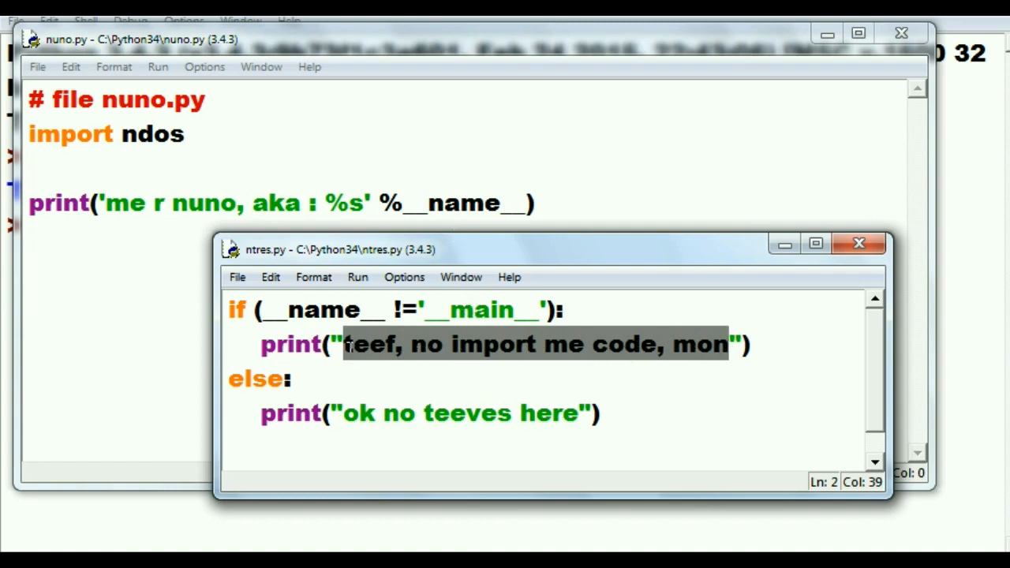
left_click(454, 344)
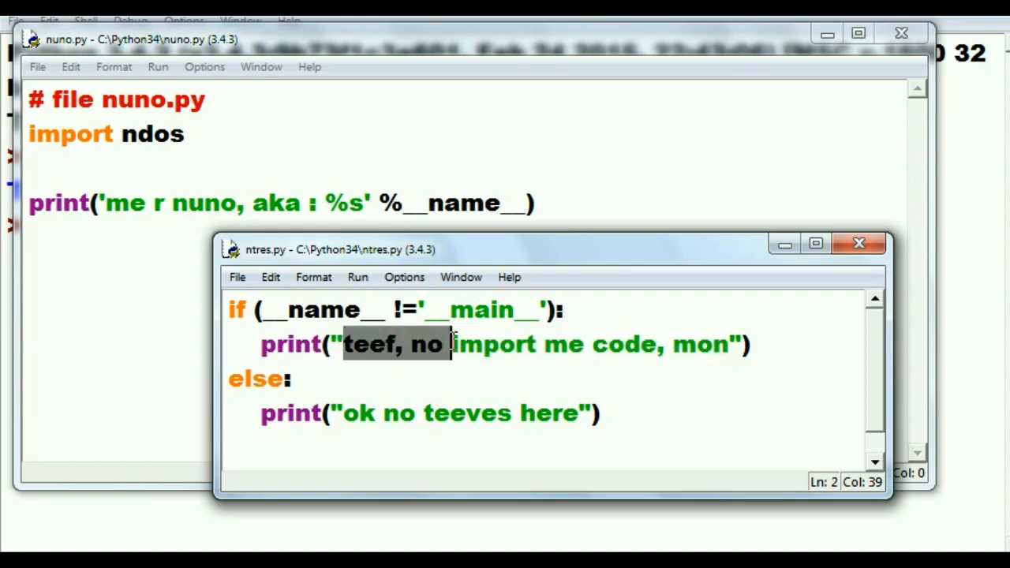
left_click_drag(450, 344, 647, 344)
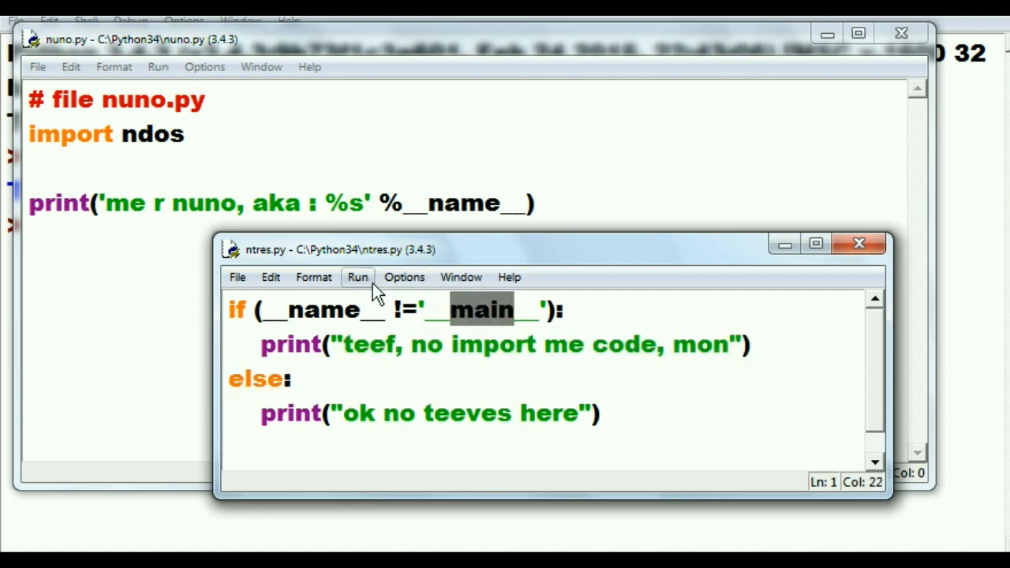
left_click(356, 277)
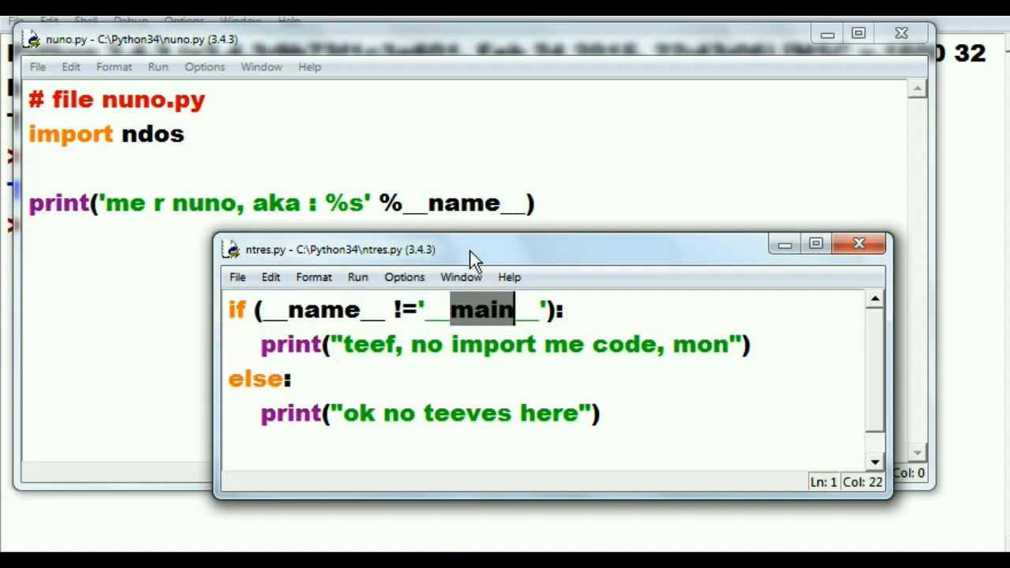
left_click_drag(337, 413, 552, 413)
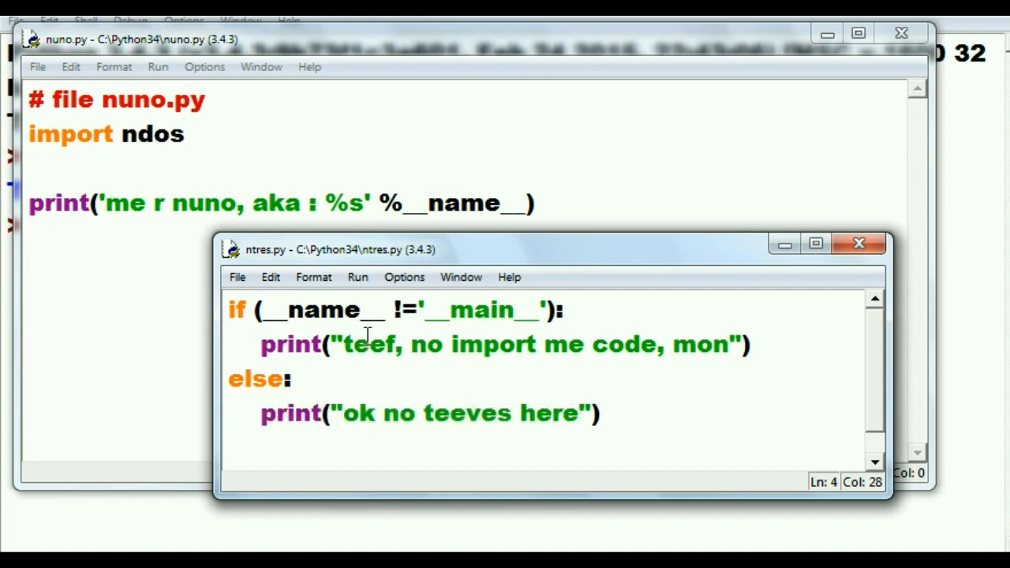
mouse_move(256, 268)
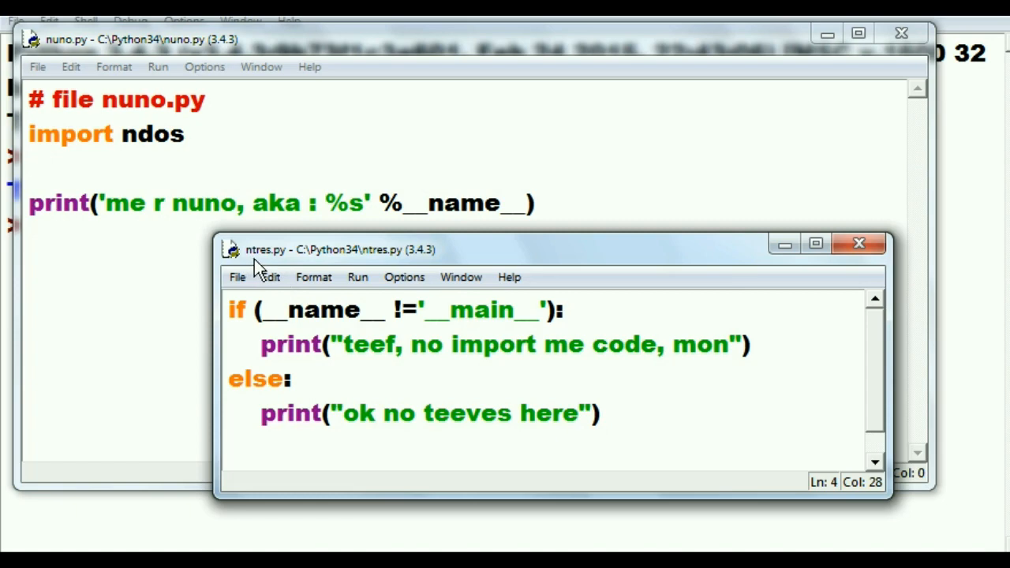
Step: Move ntres.py aside and add import ntres to nuno.py below import ndos
left_click_drag(265, 249, 628, 262)
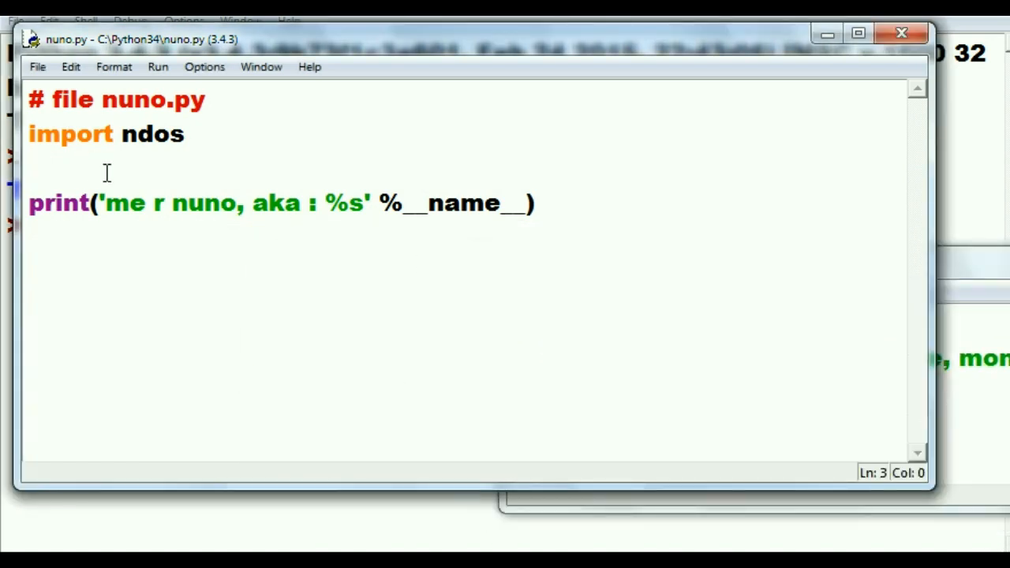
type("import")
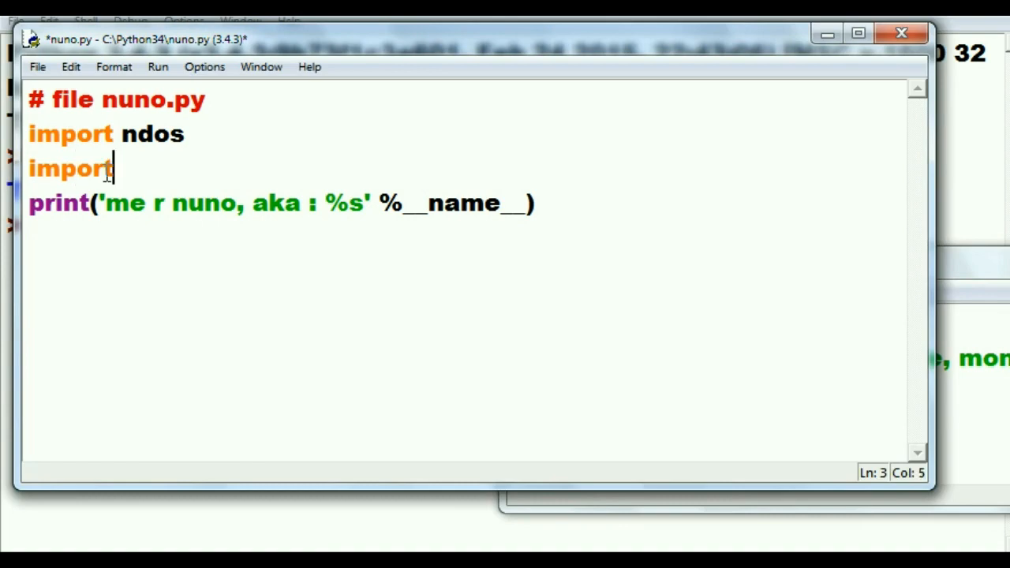
type("ntres")
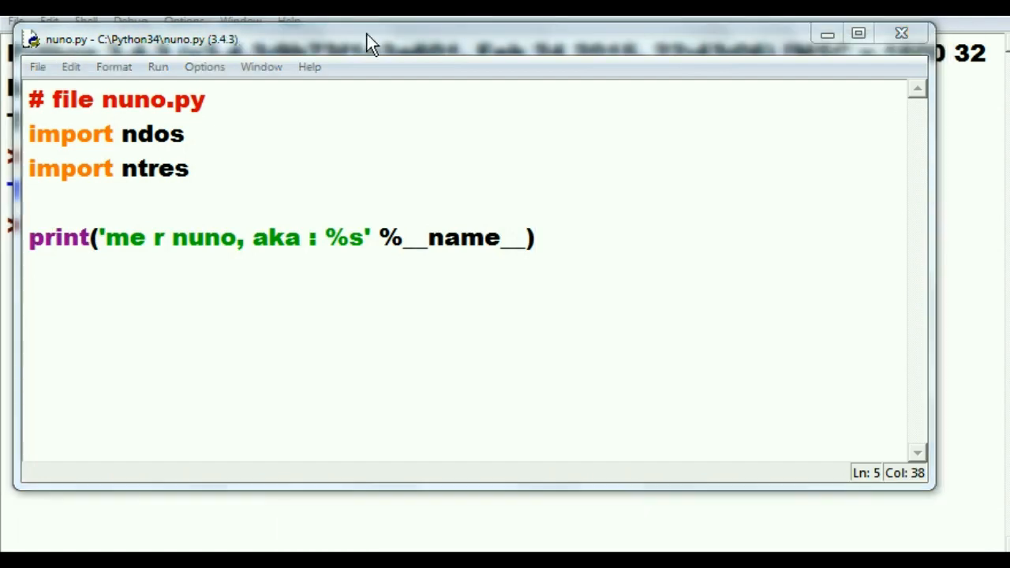
mouse_move(158, 75)
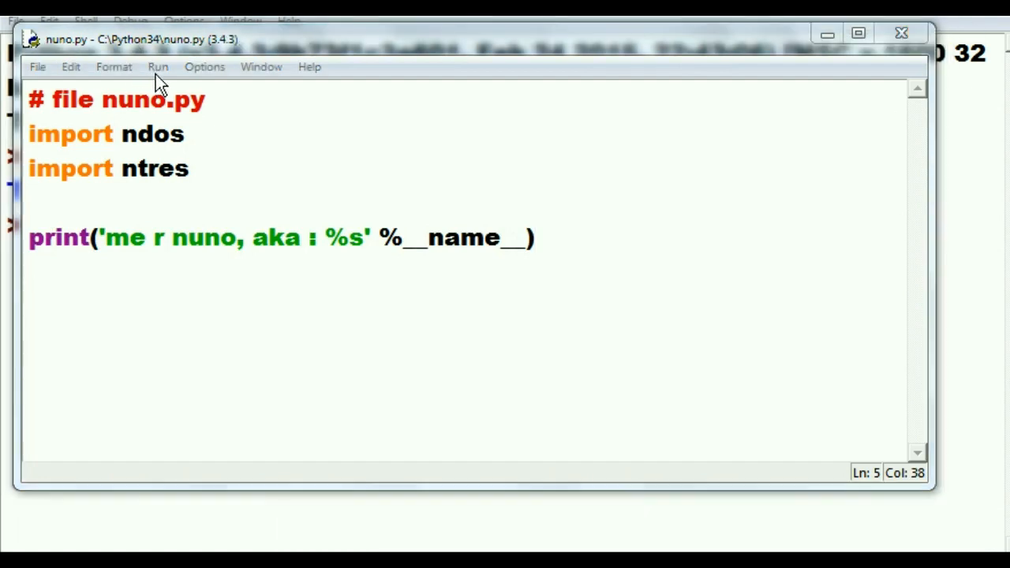
Step: Run nuno.py so the shell prints 'me are ndos', 'teef, no import me code, mon', 'me r nuno, aka : __main__'
left_click(157, 66)
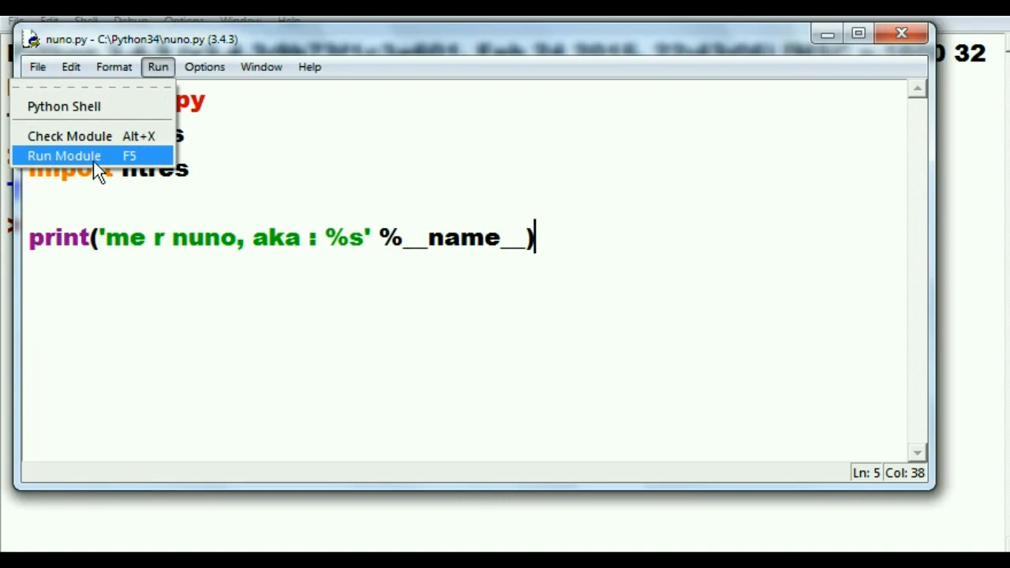
left_click(63, 156)
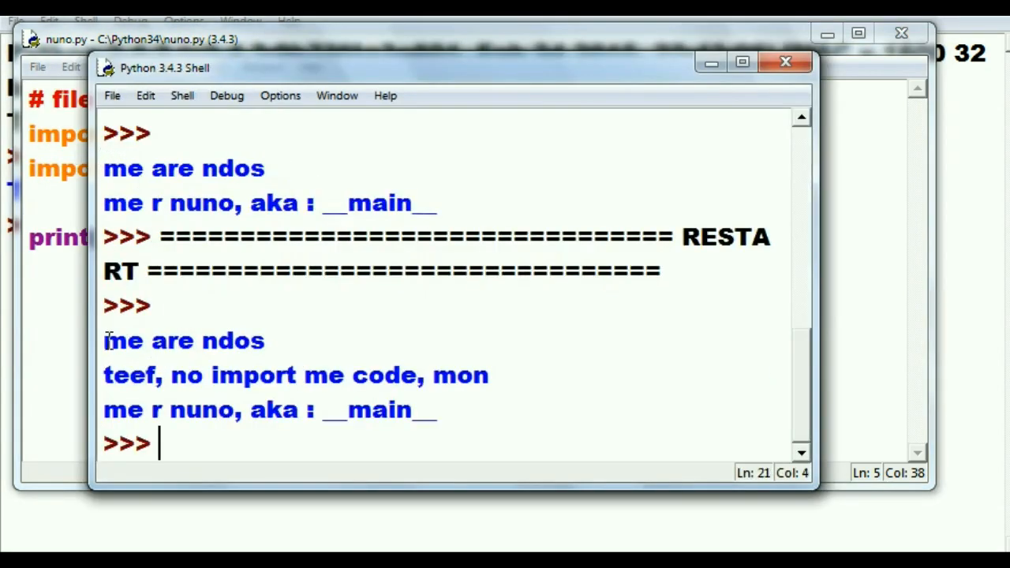
double_click(185, 341)
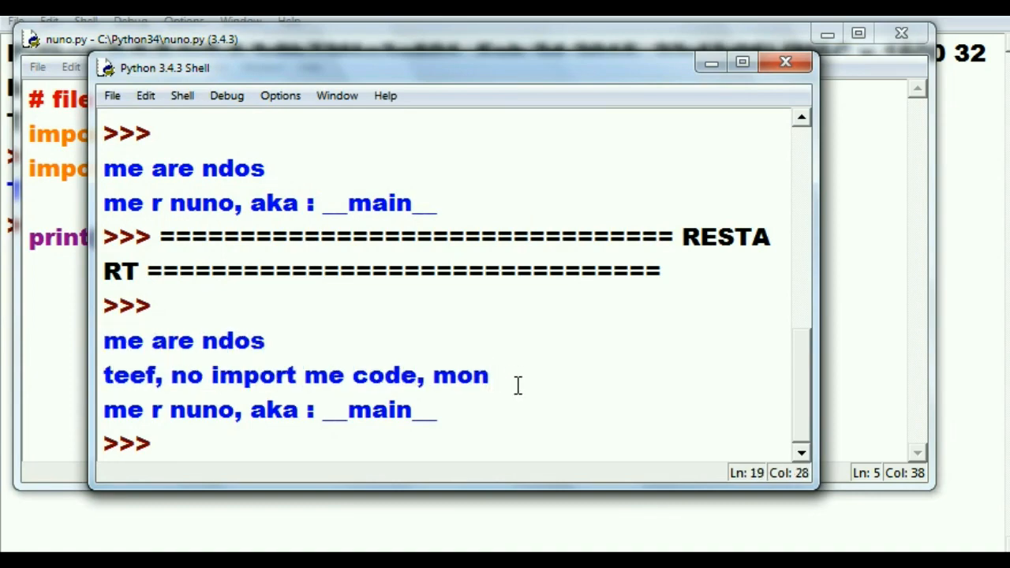
mouse_move(450, 413)
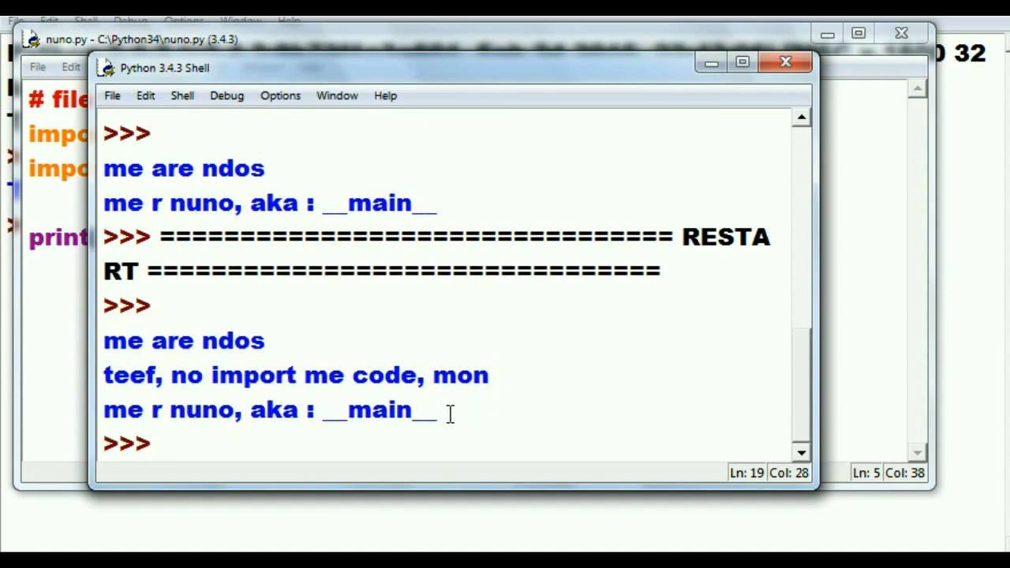